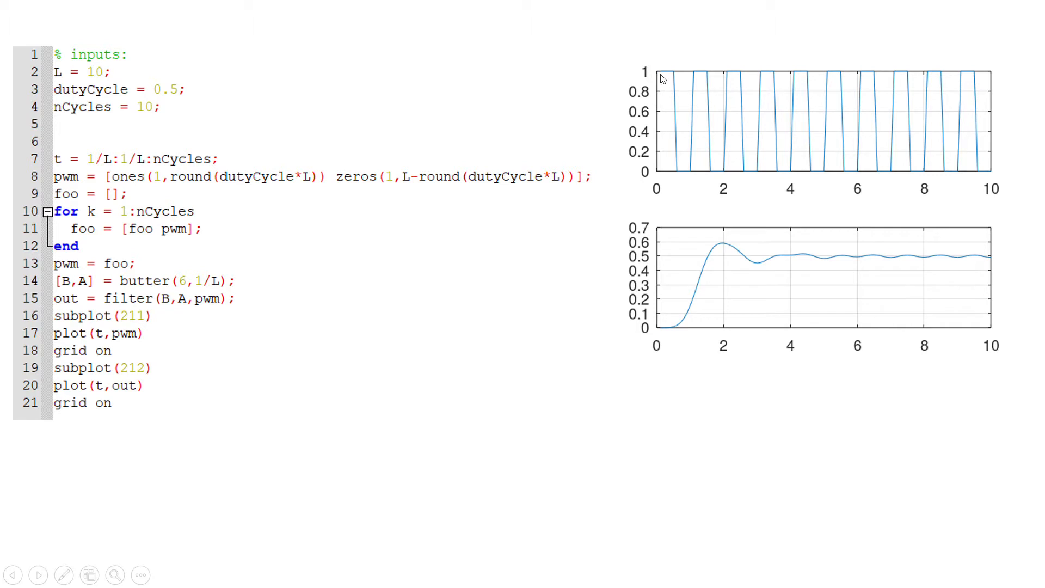
mouse_move(693, 176)
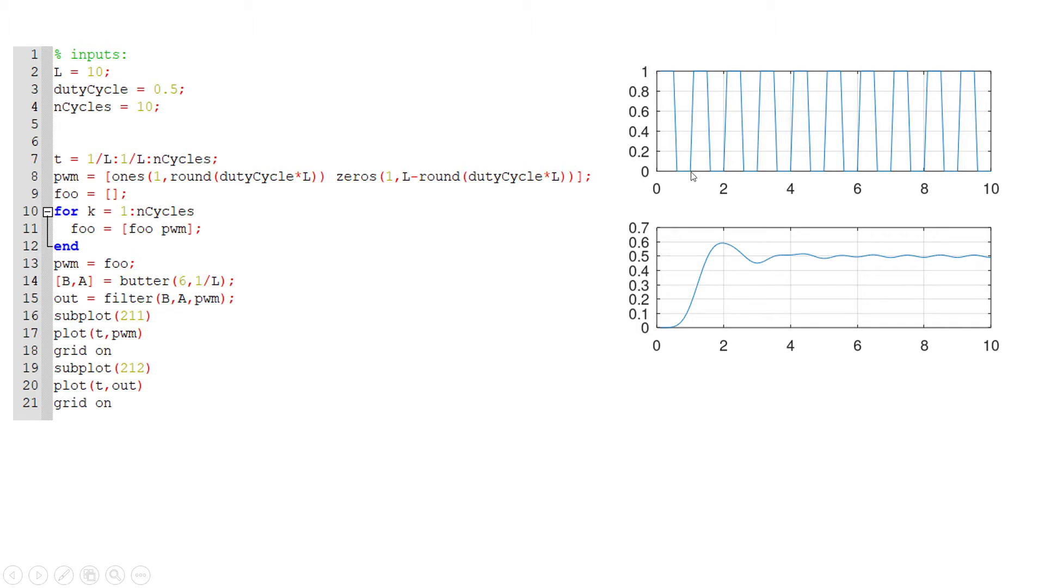
mouse_move(679, 182)
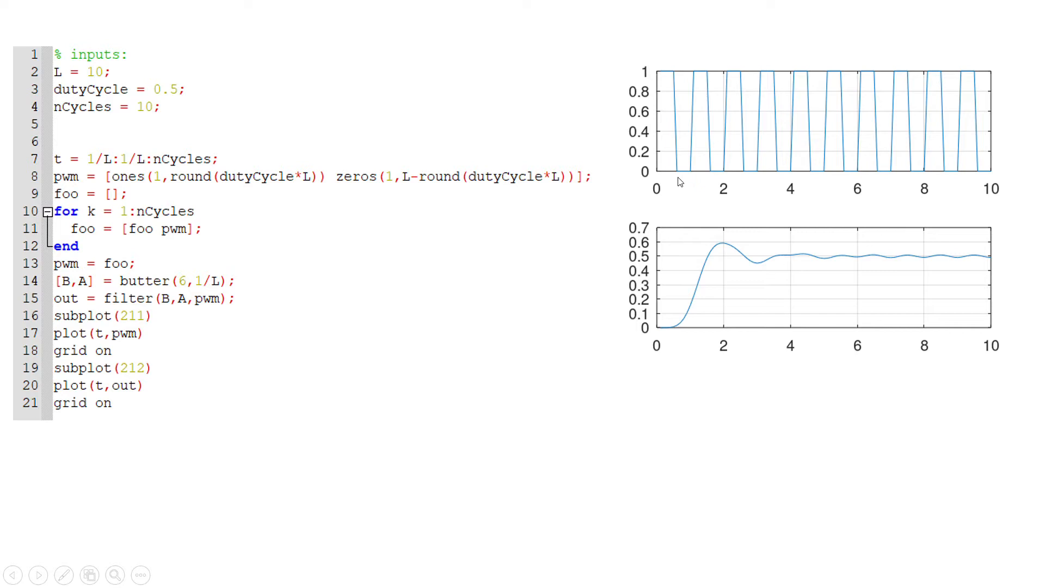
mouse_move(688, 172)
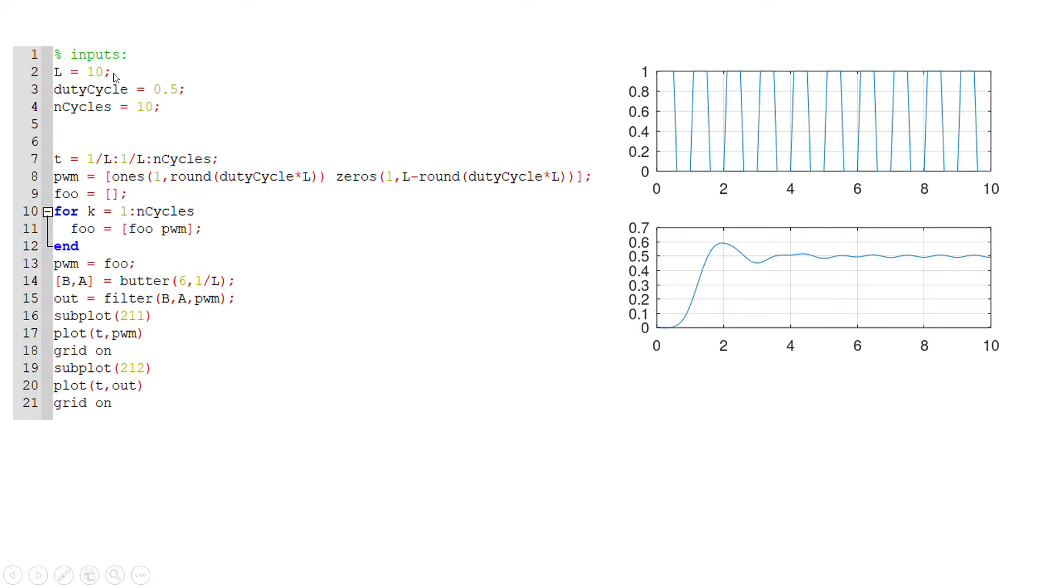
mouse_move(675, 100)
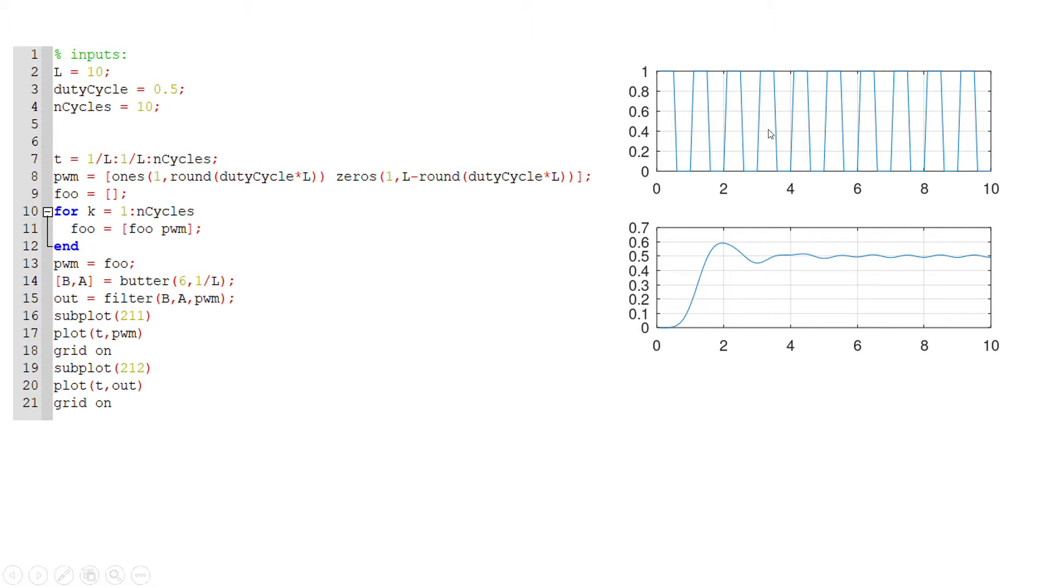
mouse_move(803, 121)
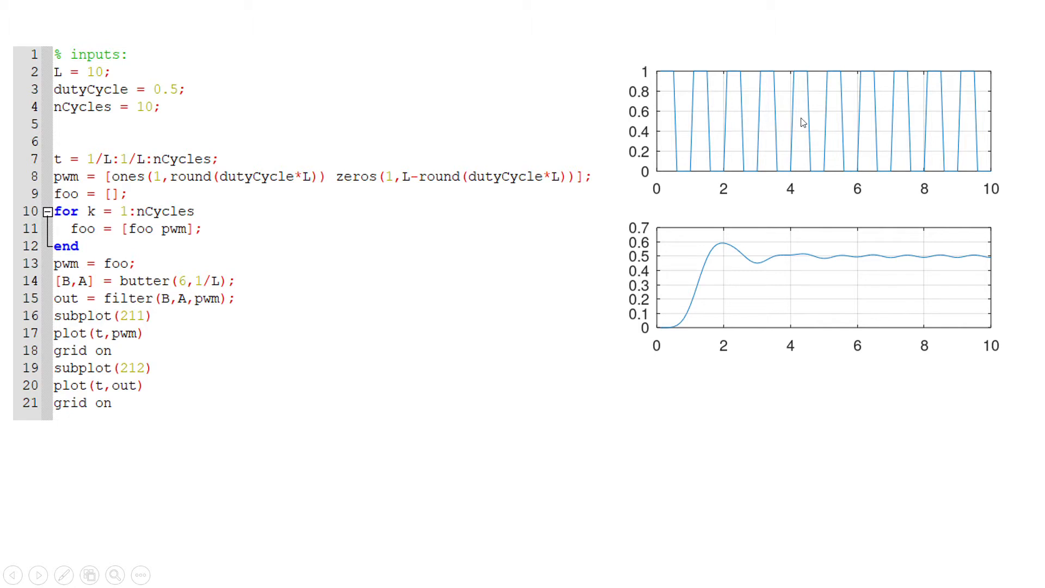
mouse_move(710, 112)
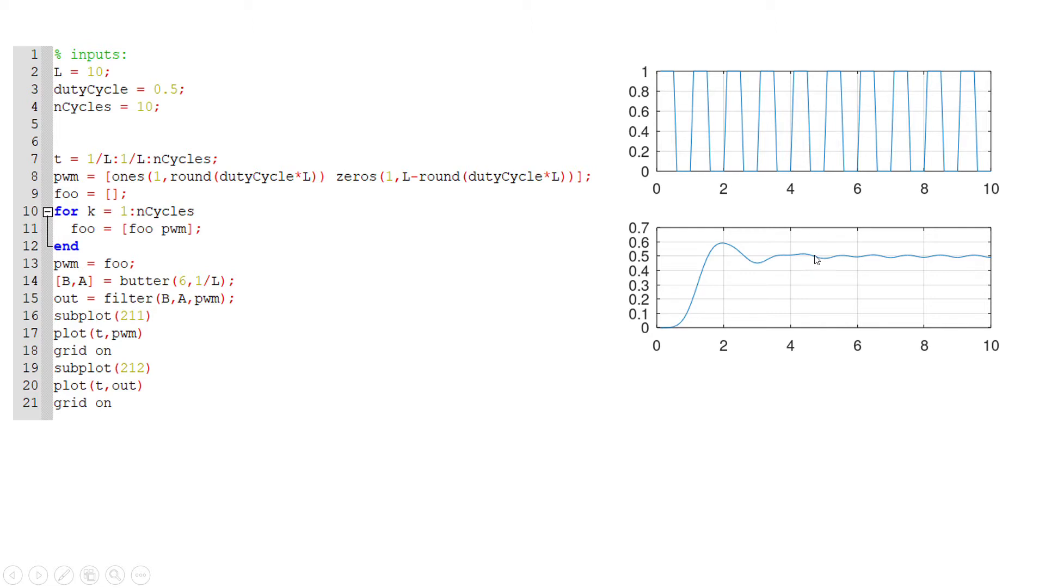
mouse_move(850, 263)
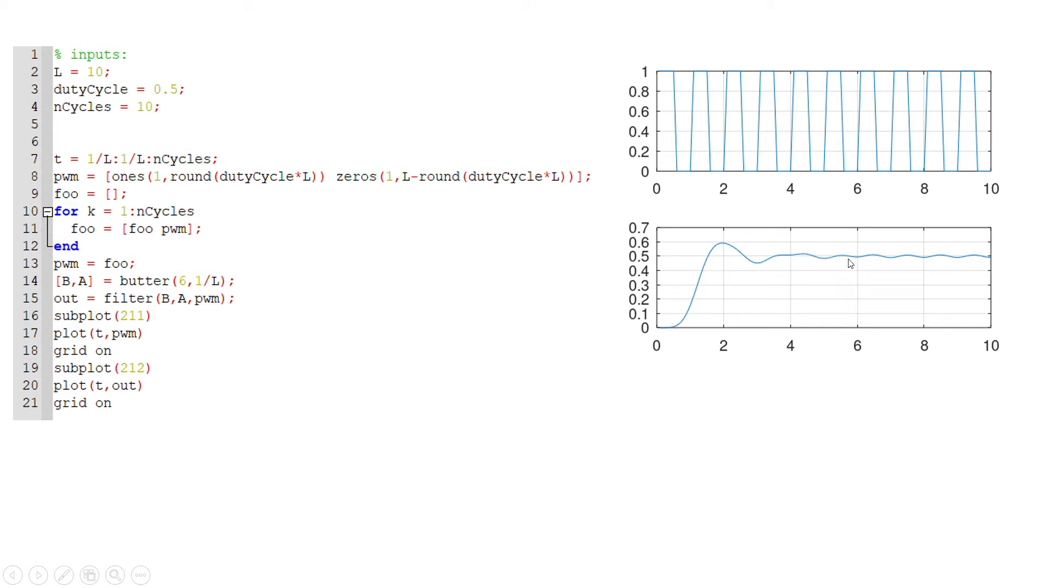
mouse_move(880, 261)
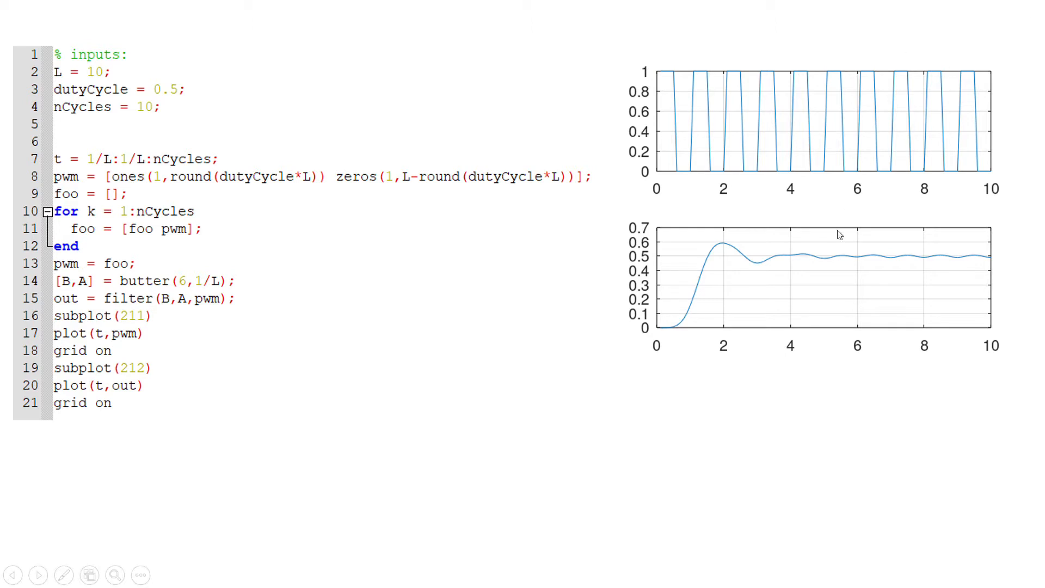
mouse_move(771, 262)
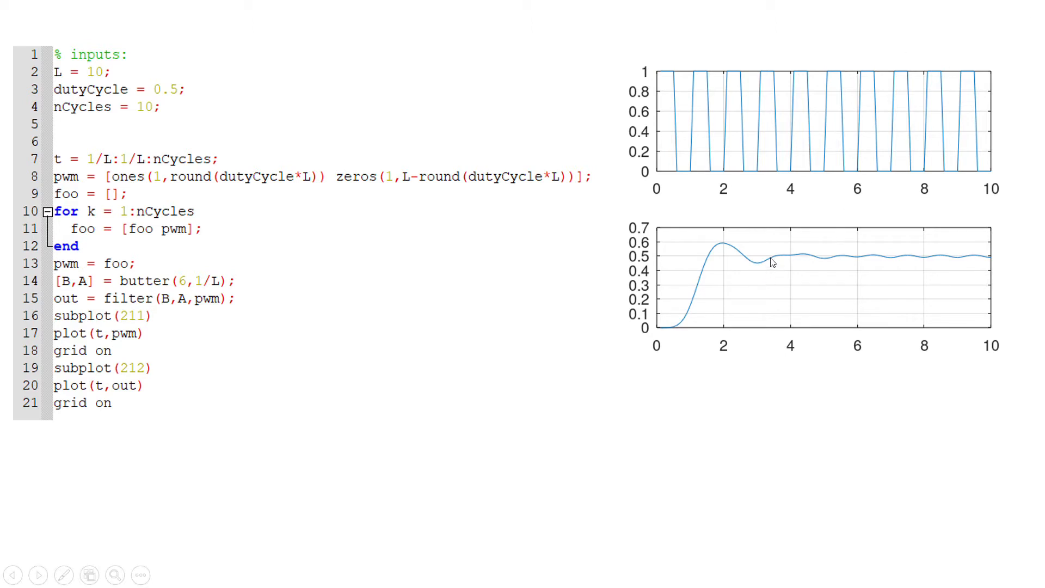
mouse_move(785, 260)
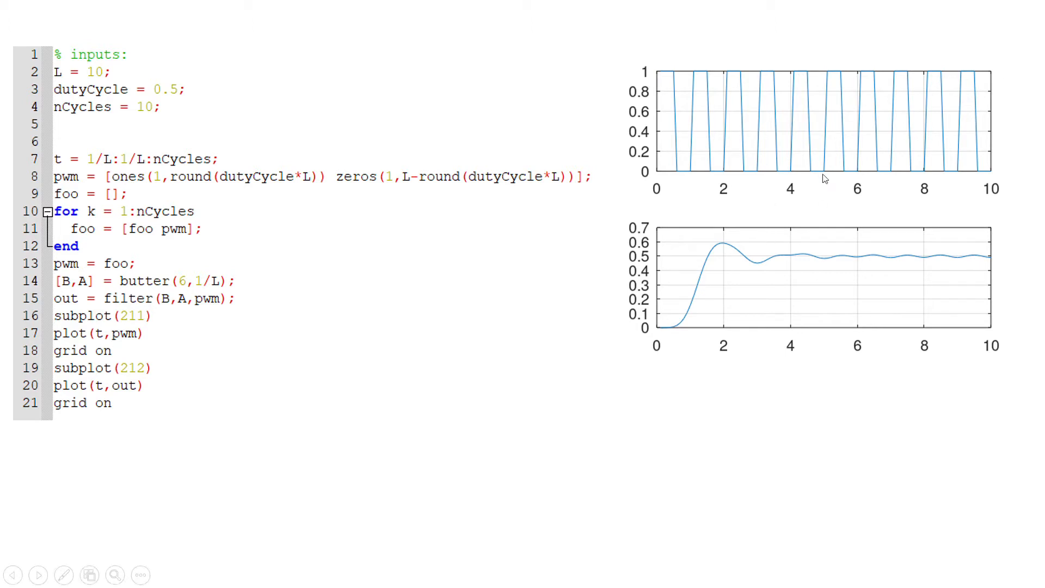
mouse_move(814, 105)
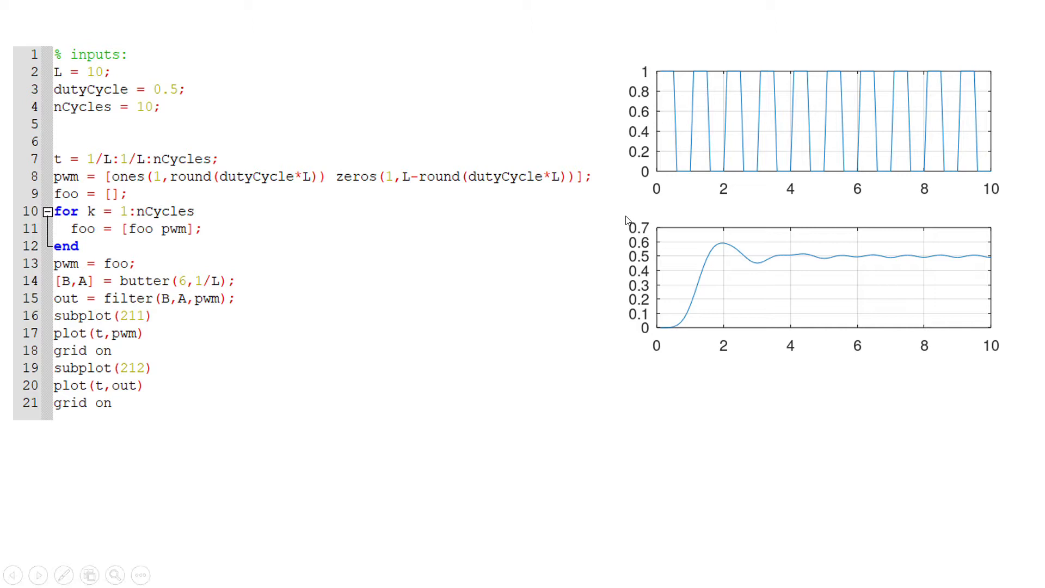
mouse_move(581, 229)
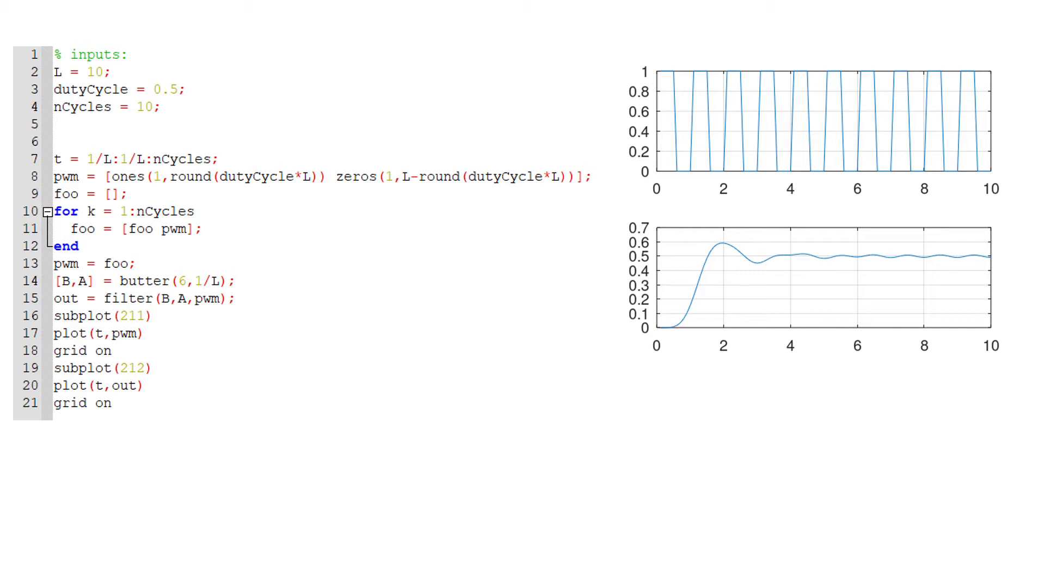
type("0.75")
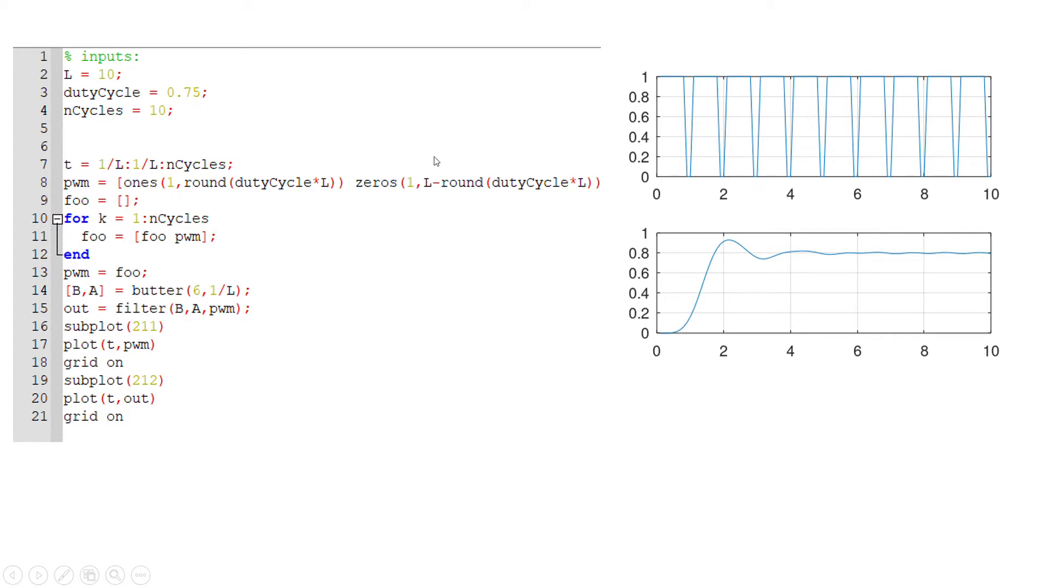
mouse_move(221, 72)
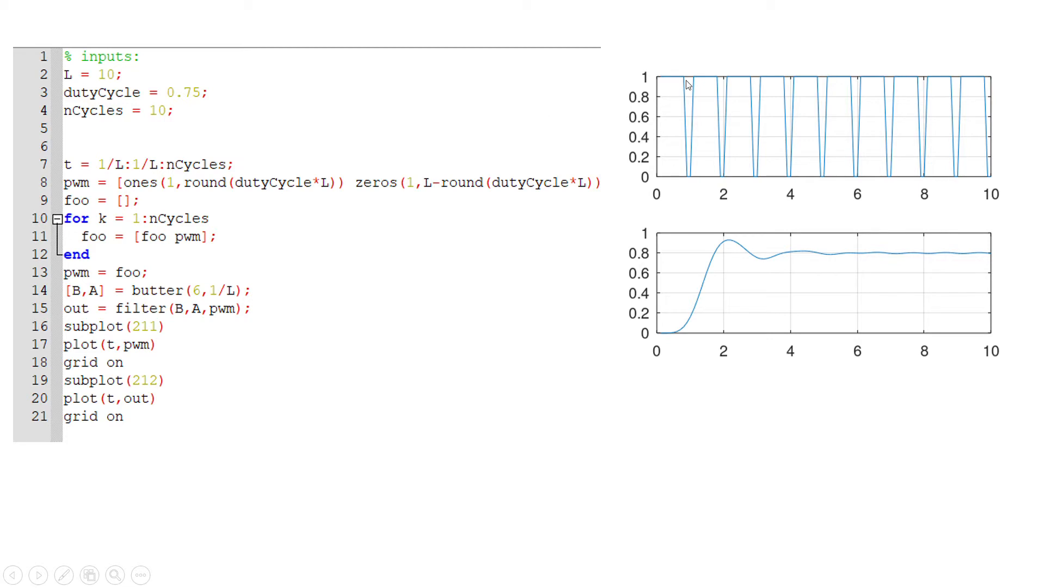
mouse_move(663, 82)
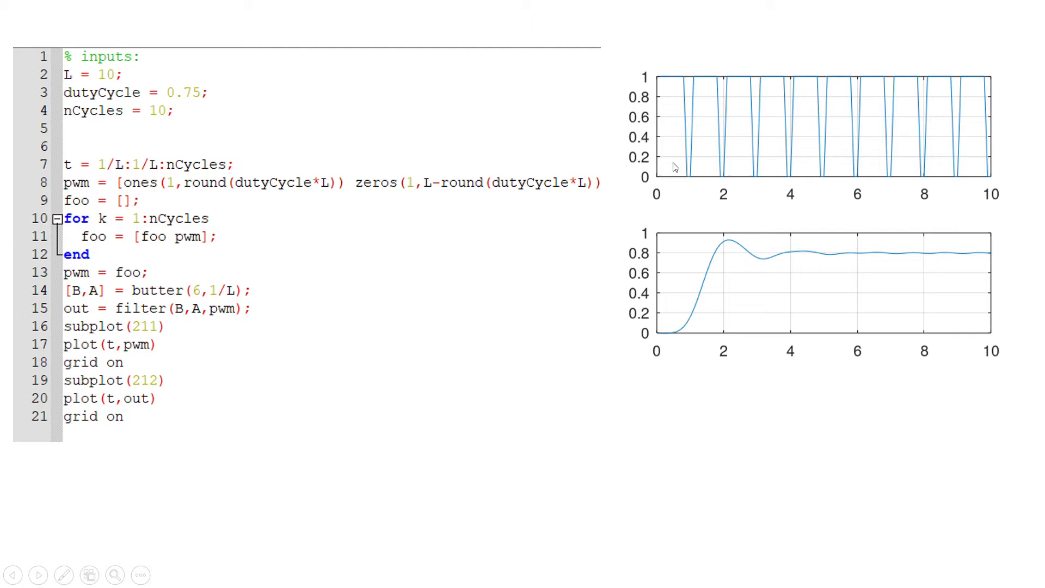
mouse_move(715, 269)
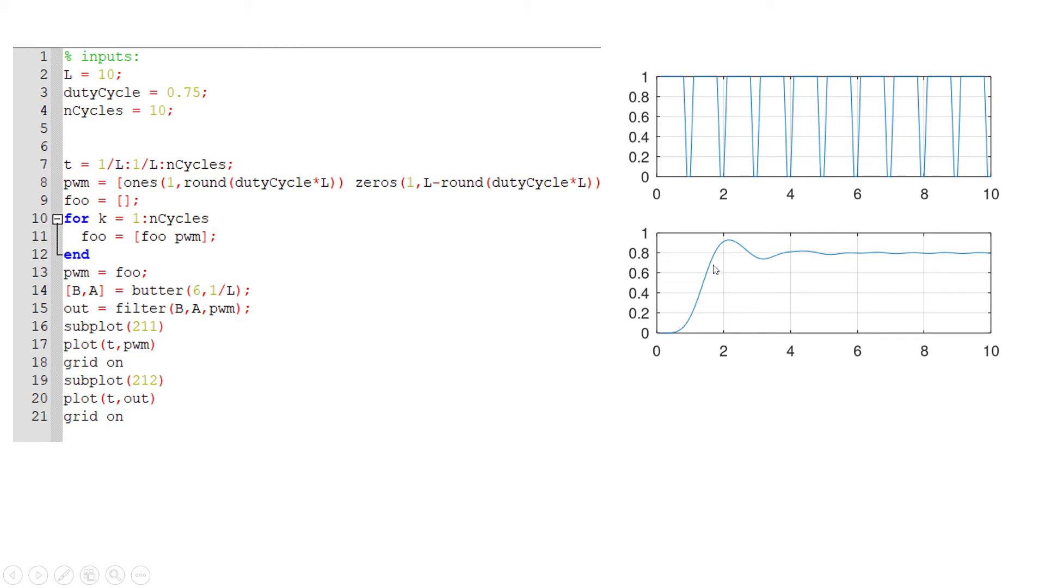
mouse_move(867, 256)
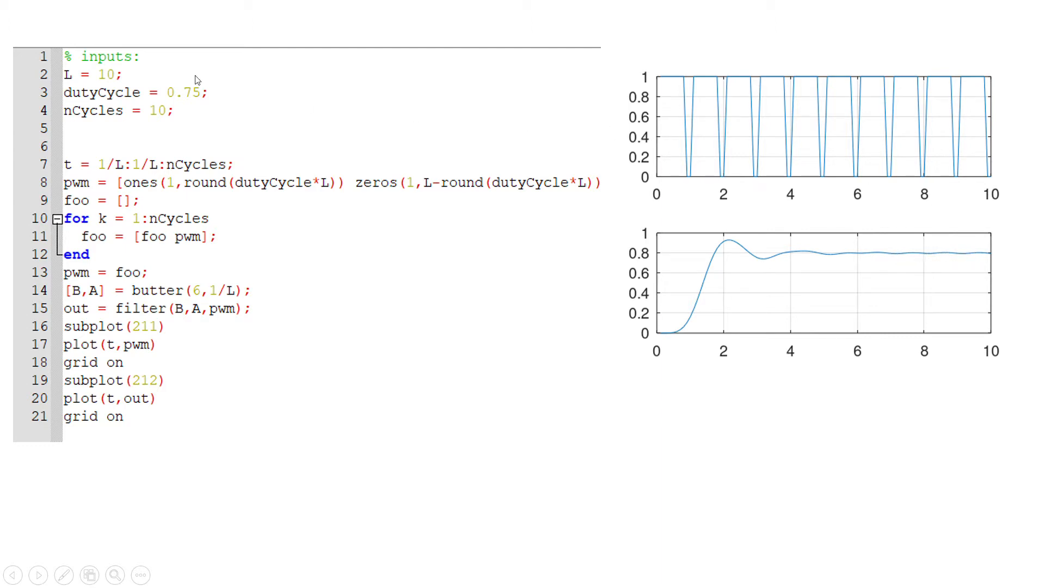
mouse_move(186, 78)
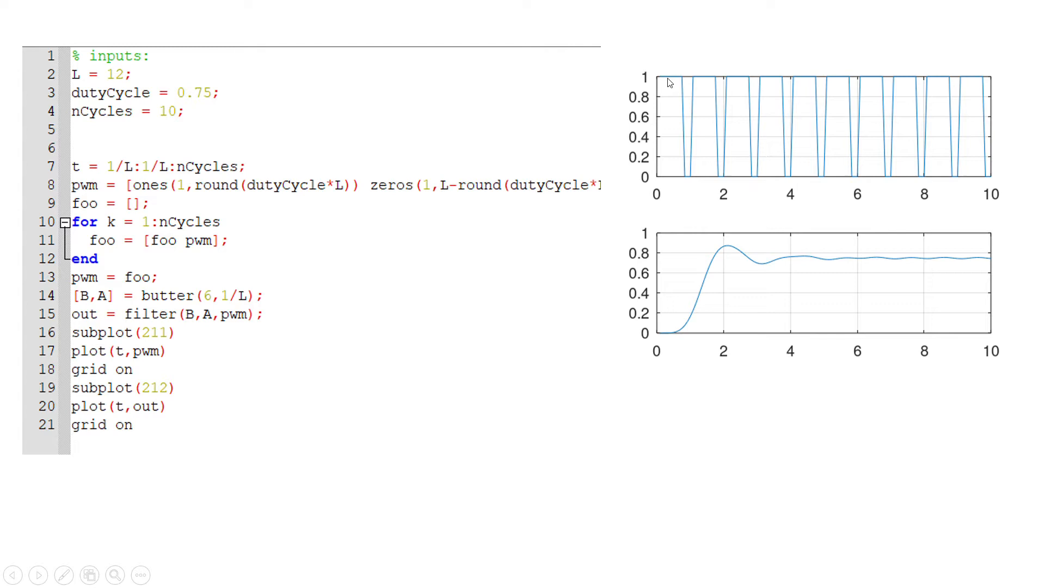
mouse_move(705, 142)
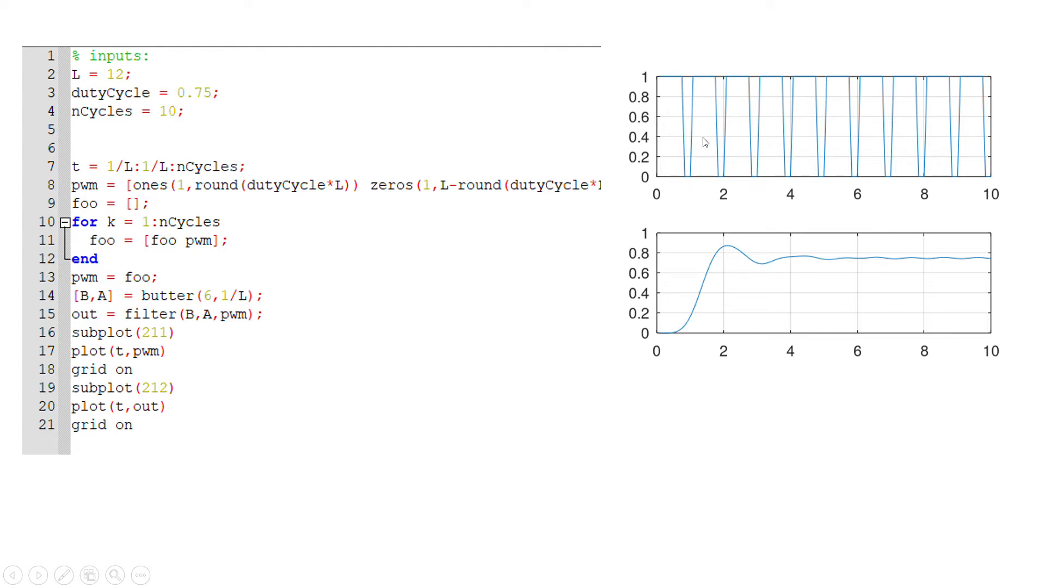
mouse_move(817, 251)
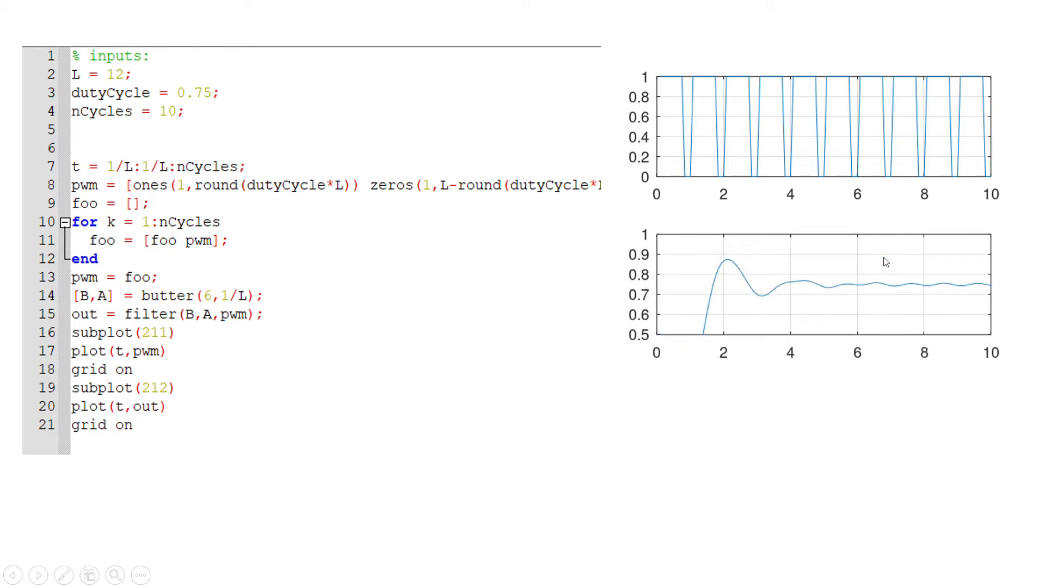
mouse_move(946, 273)
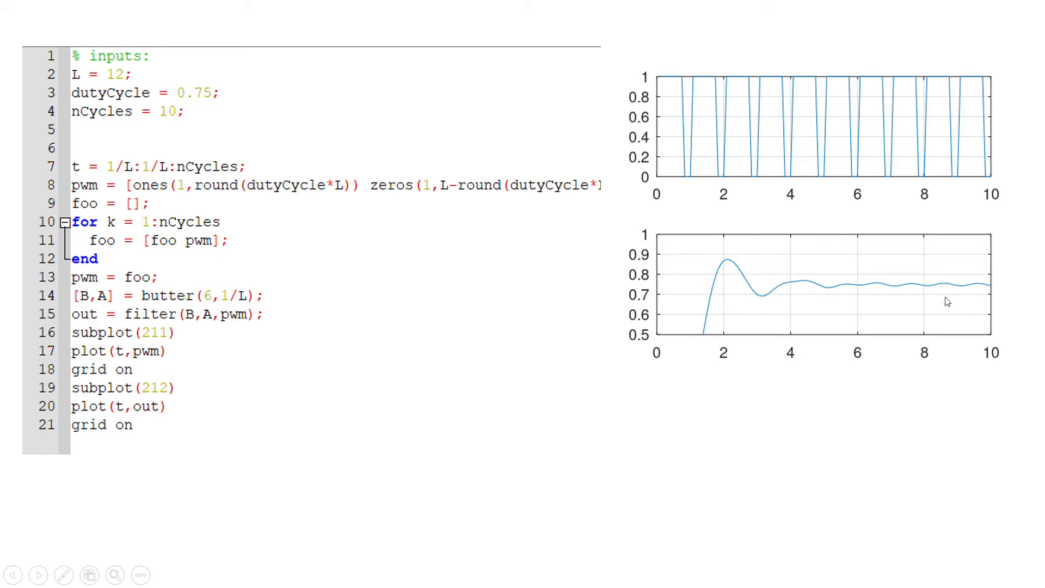
mouse_move(625, 197)
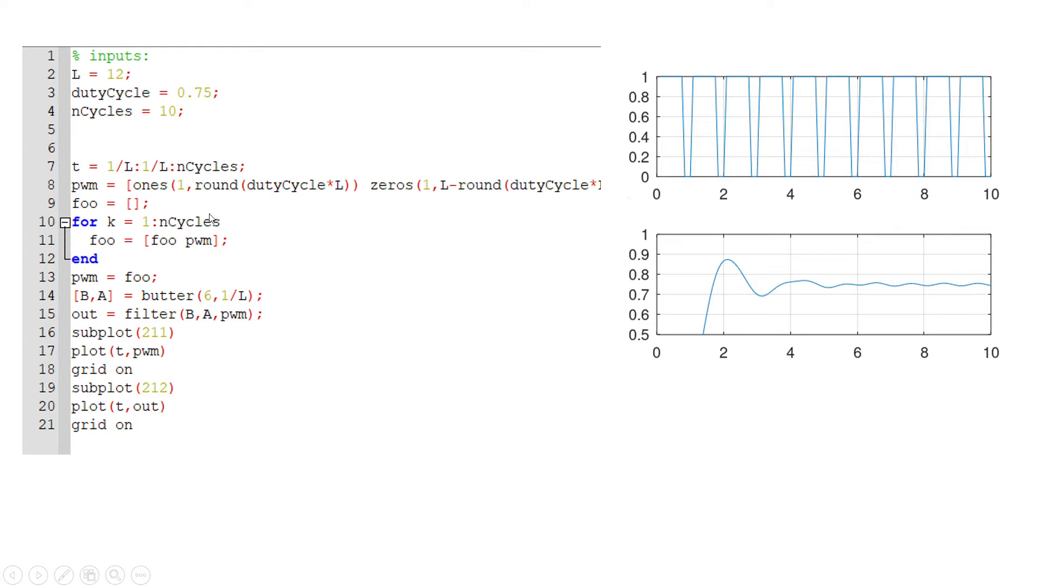
mouse_move(227, 222)
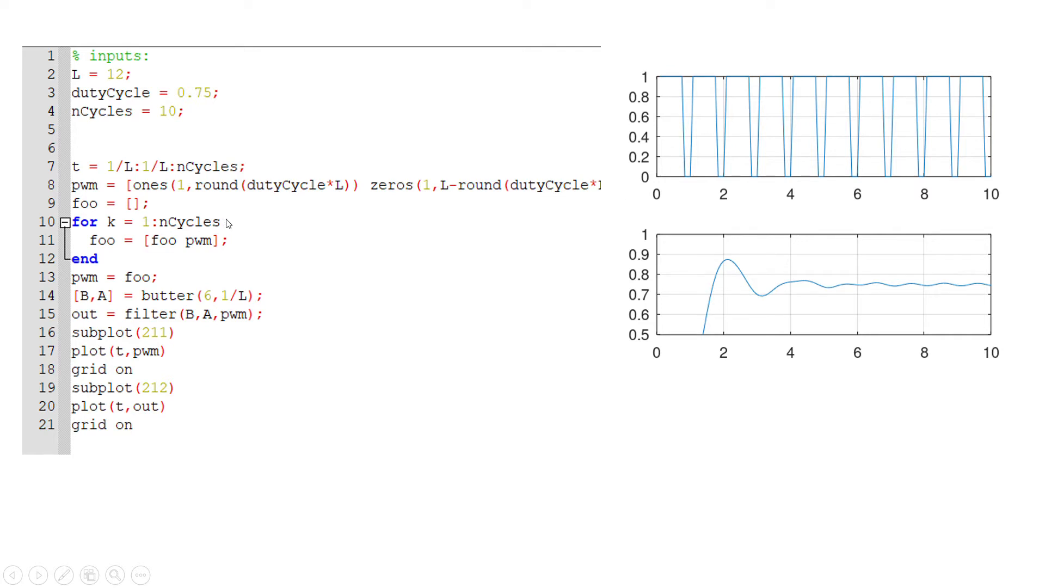
mouse_move(719, 107)
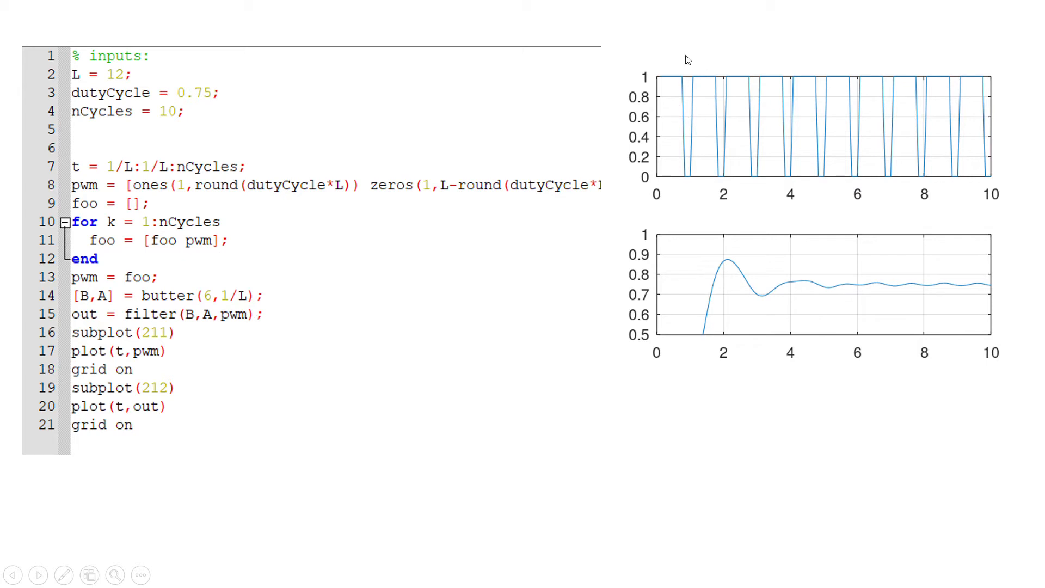
mouse_move(272, 175)
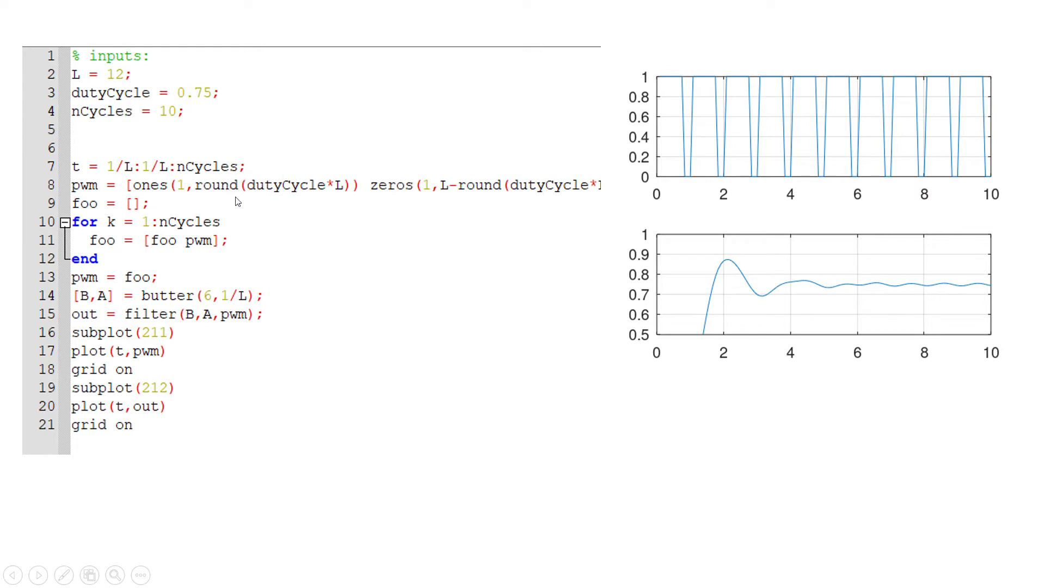
mouse_move(300, 202)
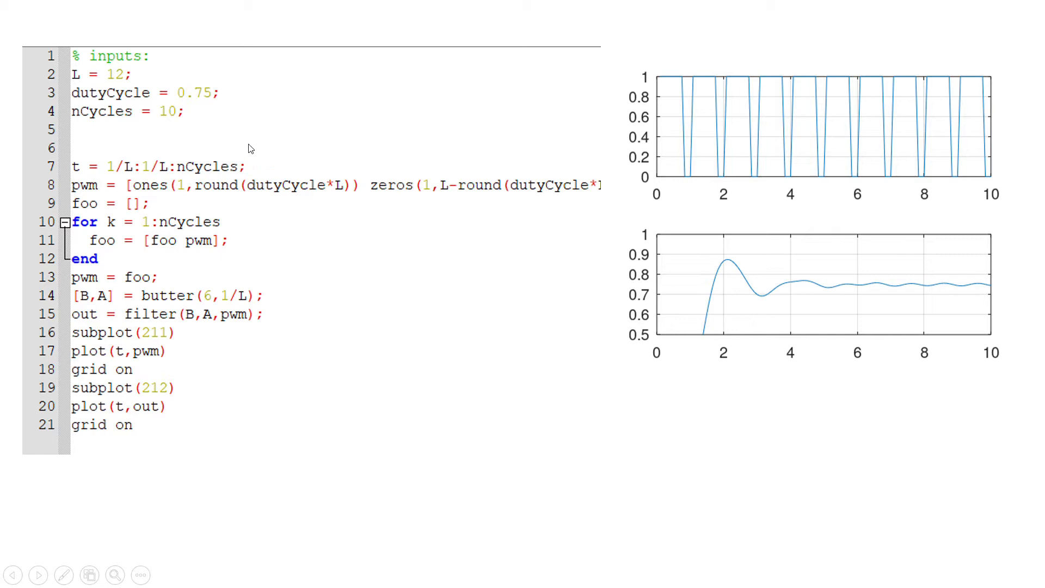
mouse_move(287, 198)
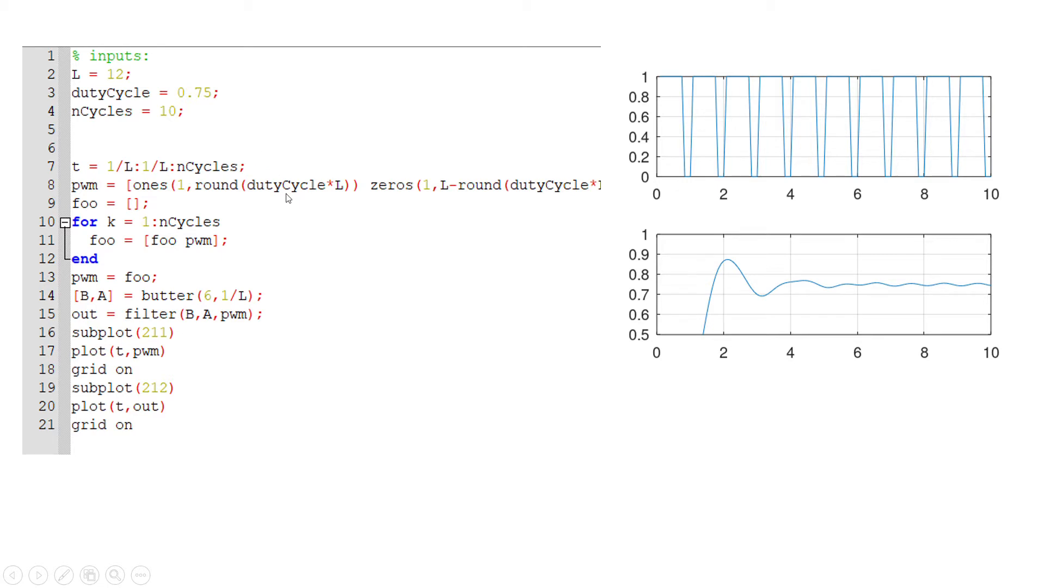
mouse_move(298, 185)
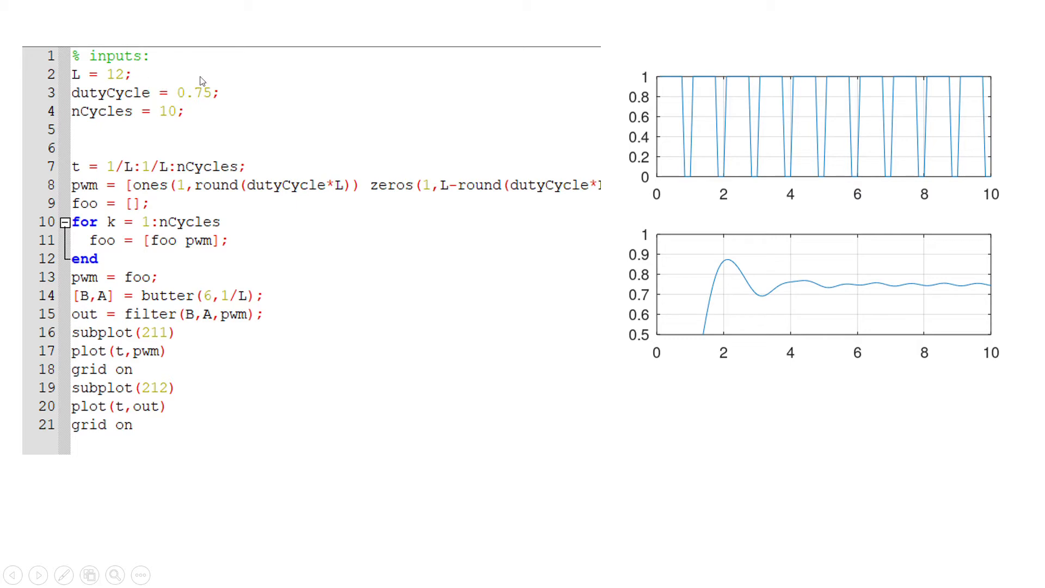
mouse_move(137, 72)
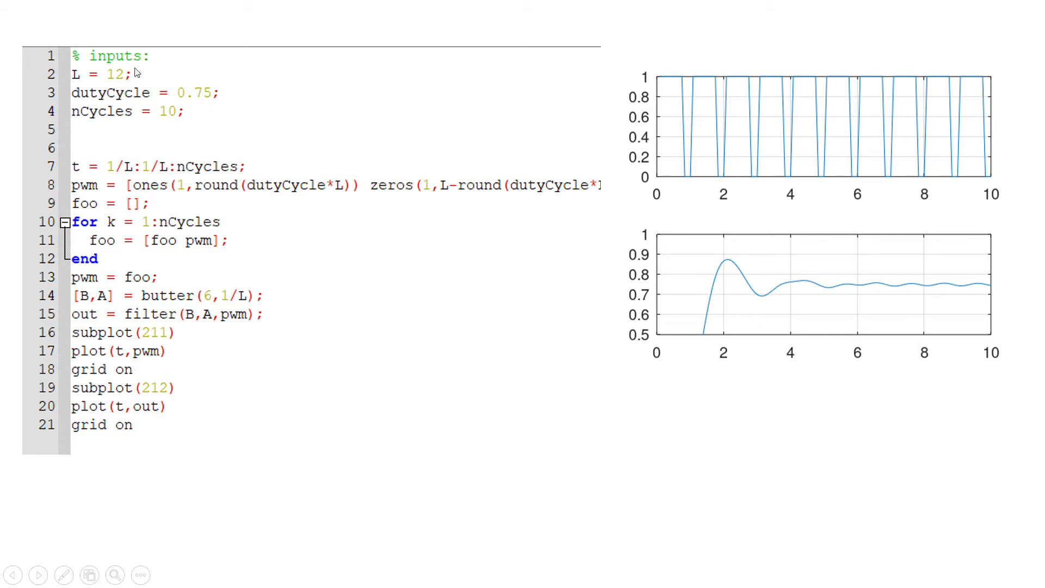
mouse_move(287, 185)
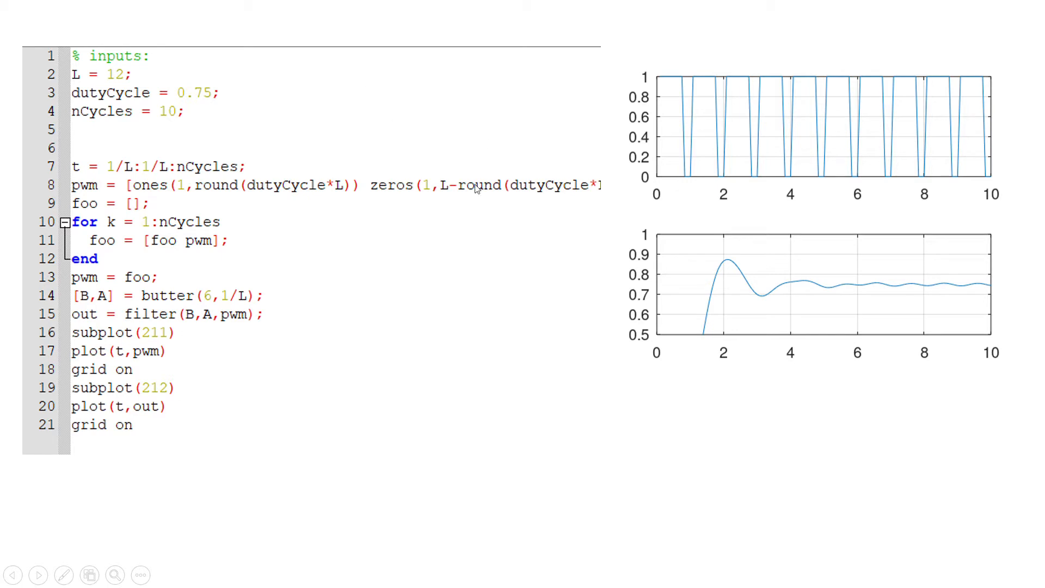
mouse_move(459, 174)
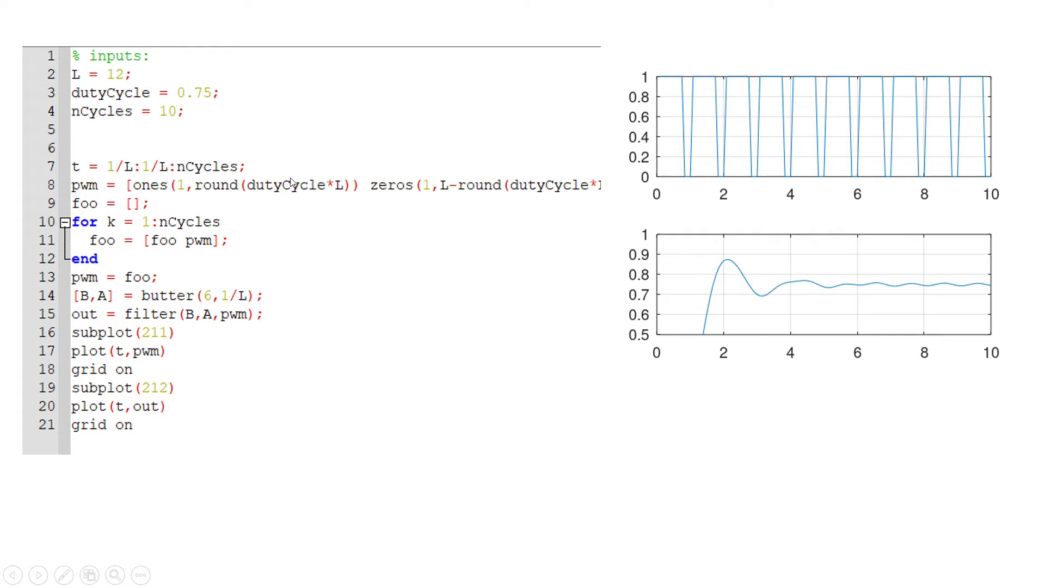
mouse_move(231, 187)
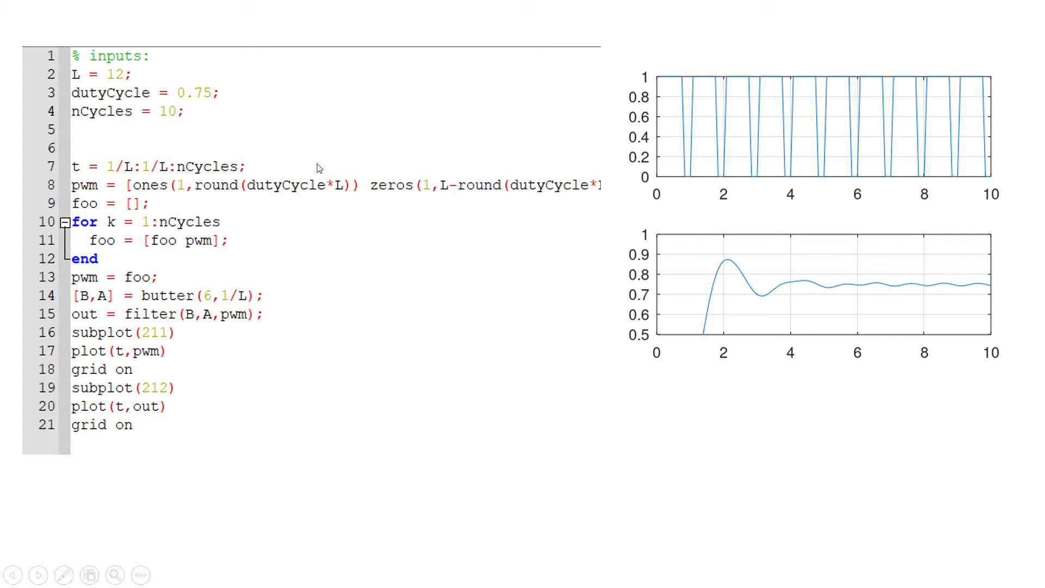
mouse_move(152, 204)
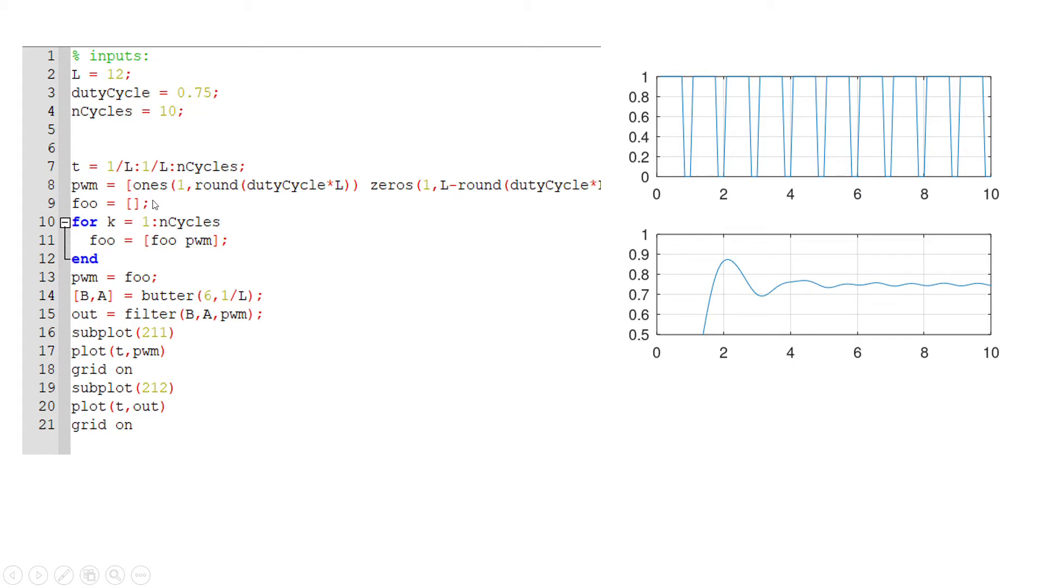
mouse_move(281, 167)
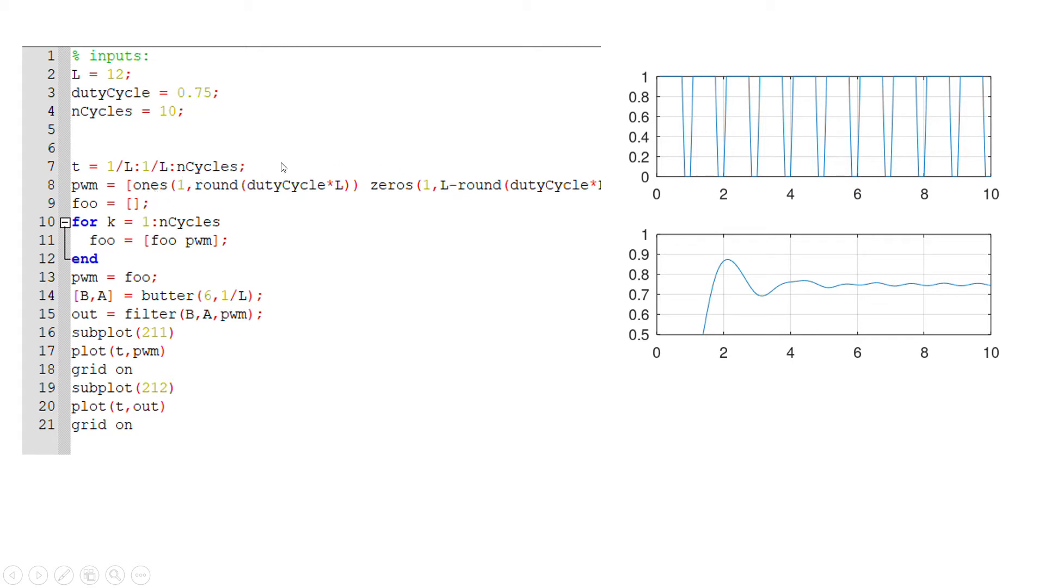
mouse_move(380, 191)
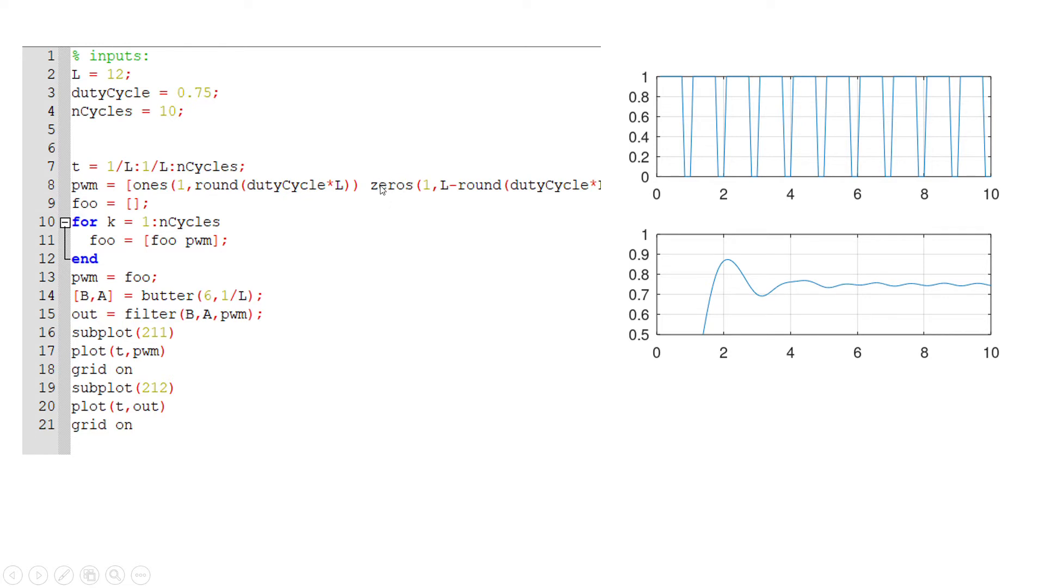
mouse_move(671, 91)
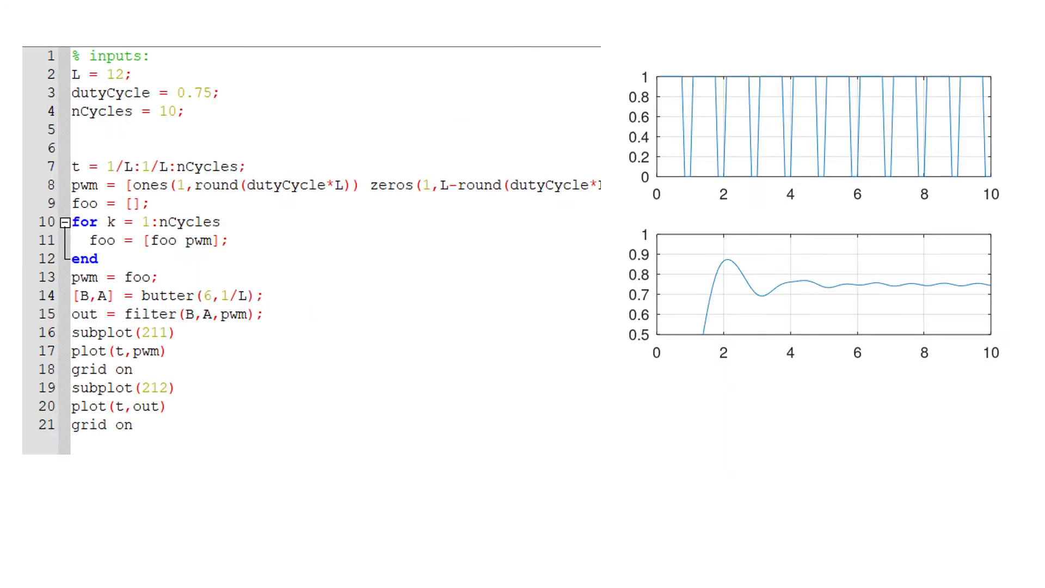
mouse_move(766, 293)
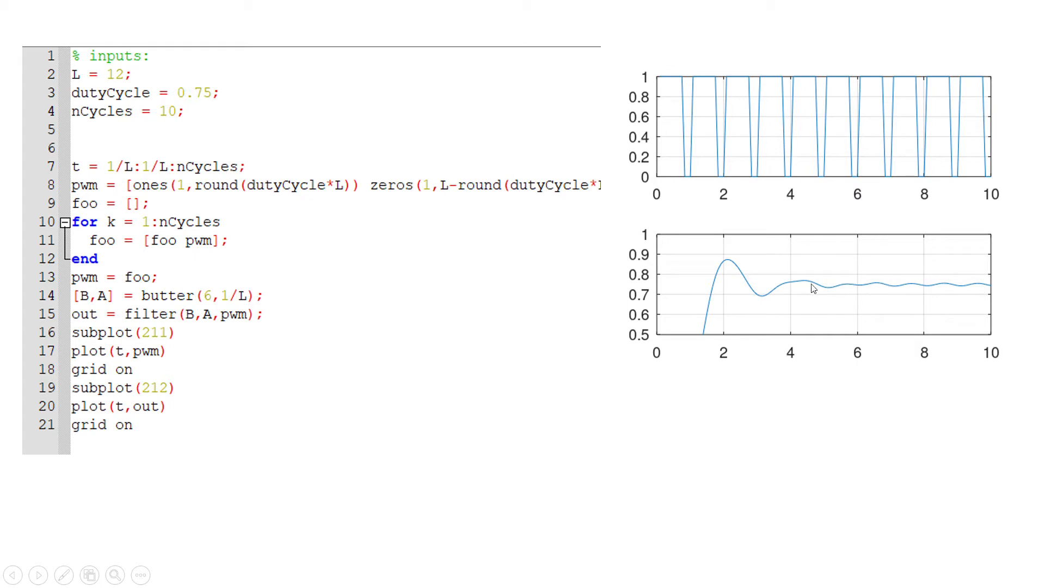
mouse_move(807, 119)
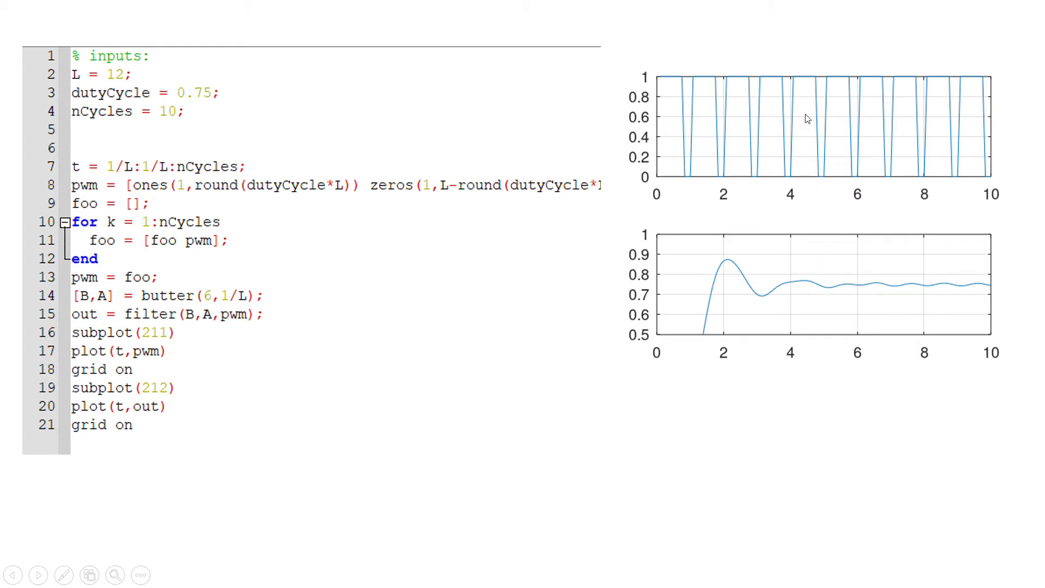
mouse_move(794, 127)
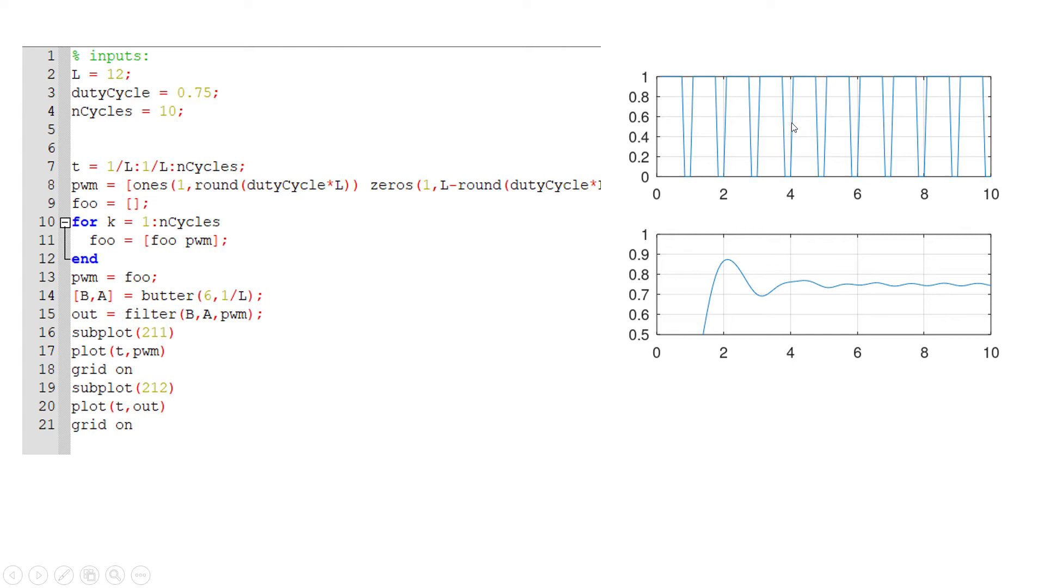
mouse_move(844, 288)
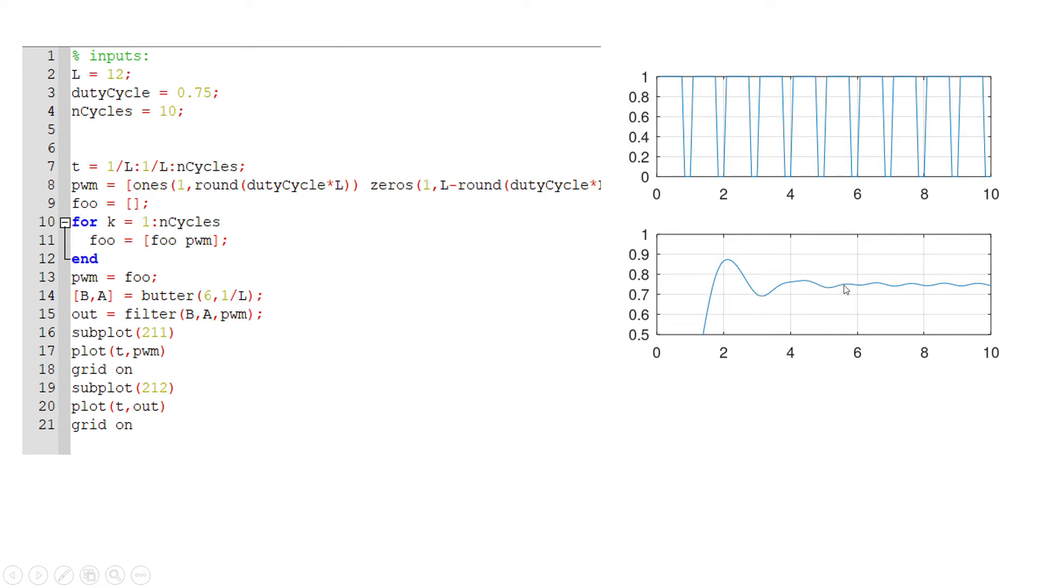
mouse_move(811, 125)
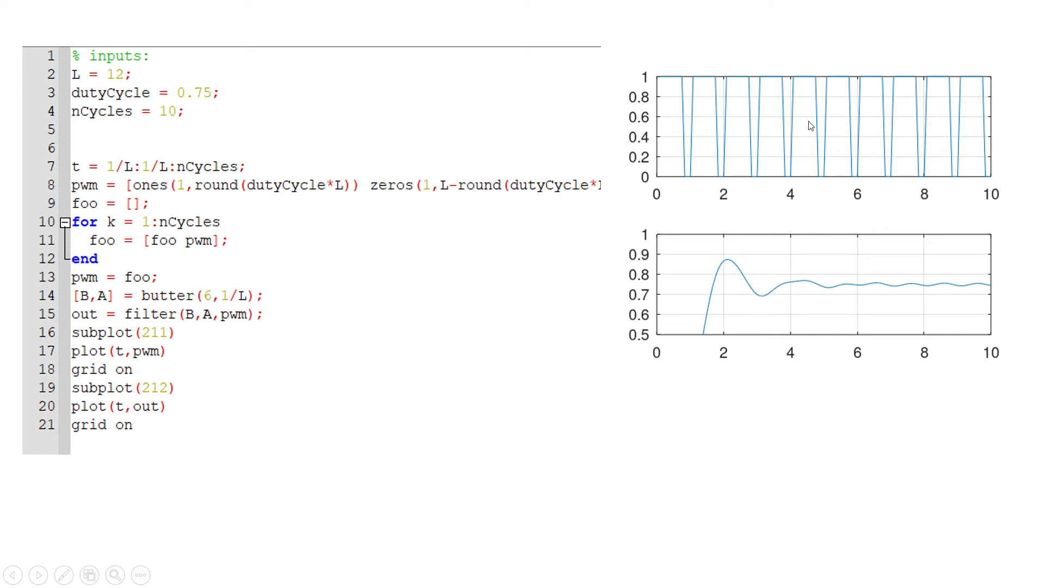
mouse_move(833, 99)
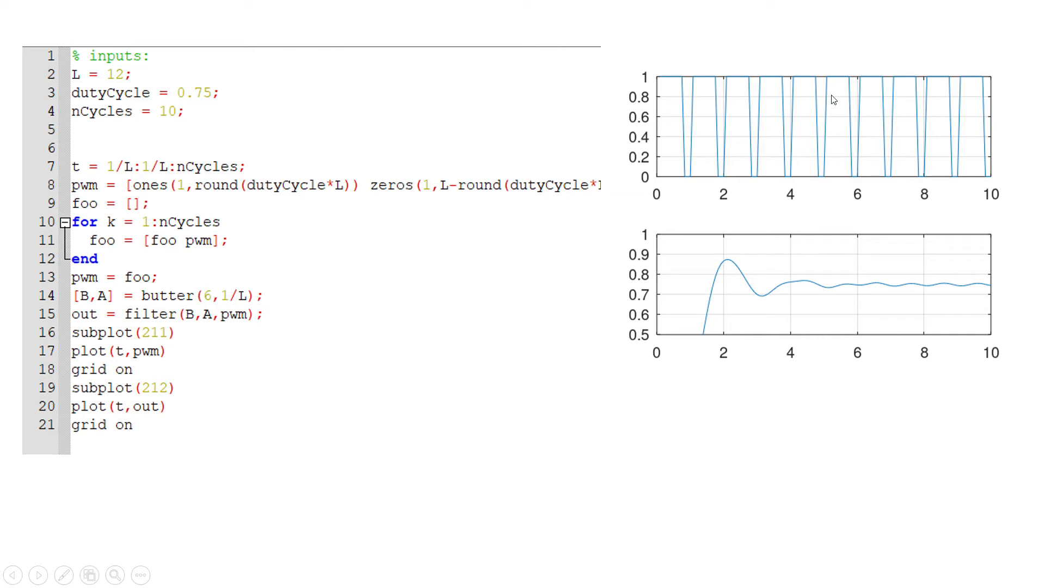
mouse_move(556, 259)
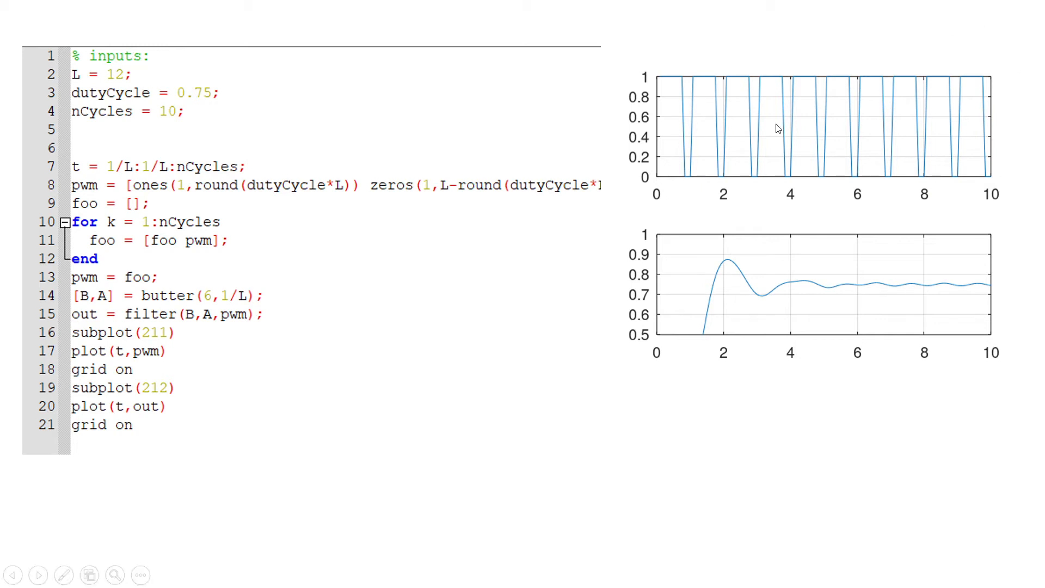
mouse_move(732, 106)
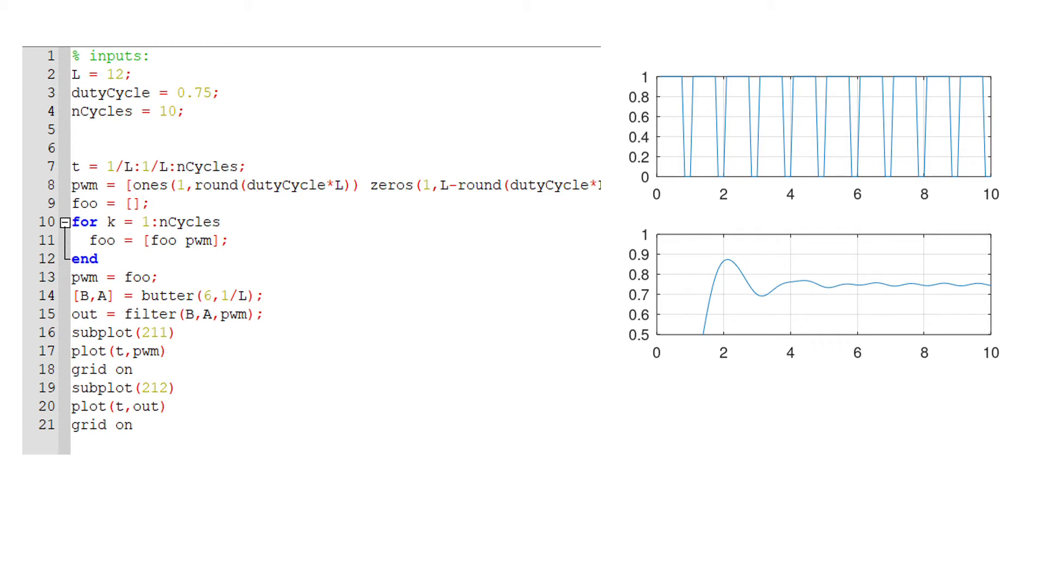
mouse_move(955, 152)
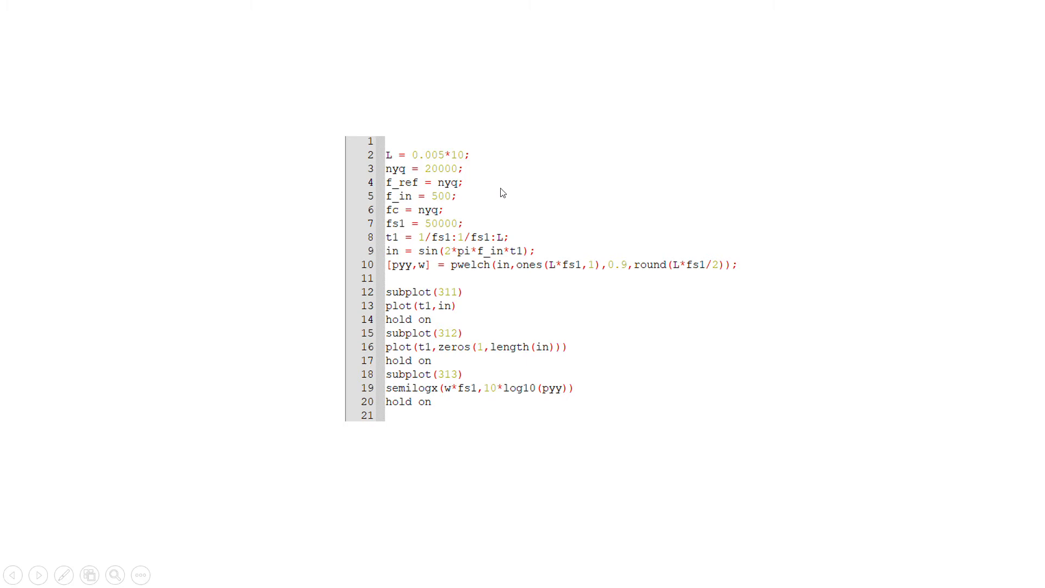
mouse_move(414, 209)
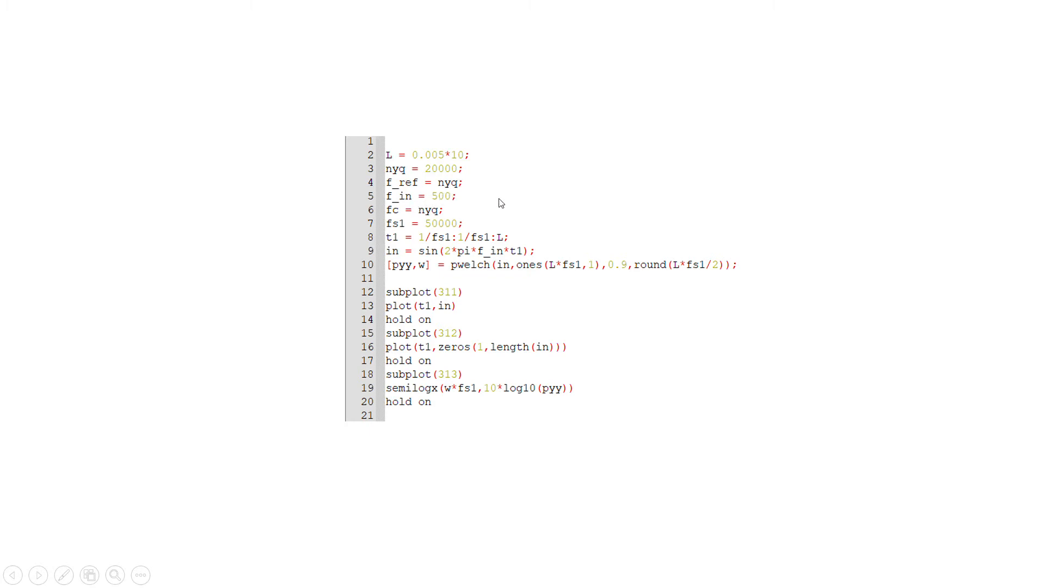
mouse_move(432, 228)
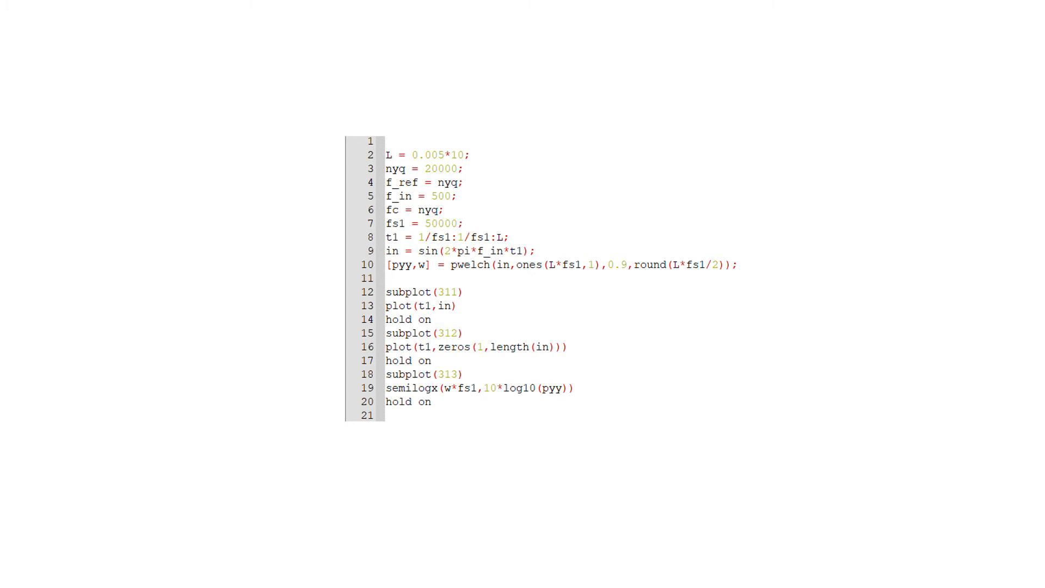
mouse_move(189, 356)
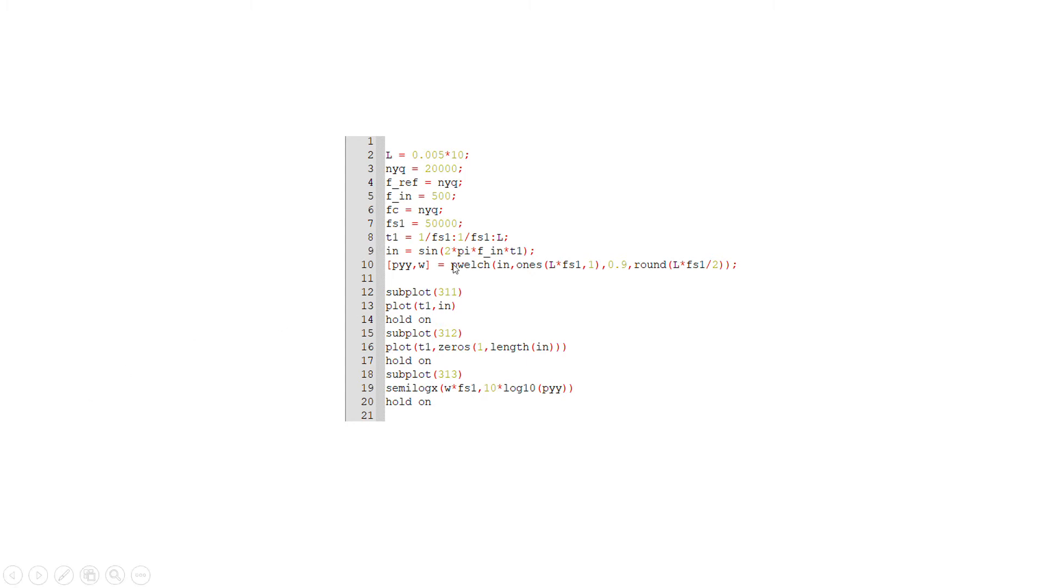
mouse_move(501, 268)
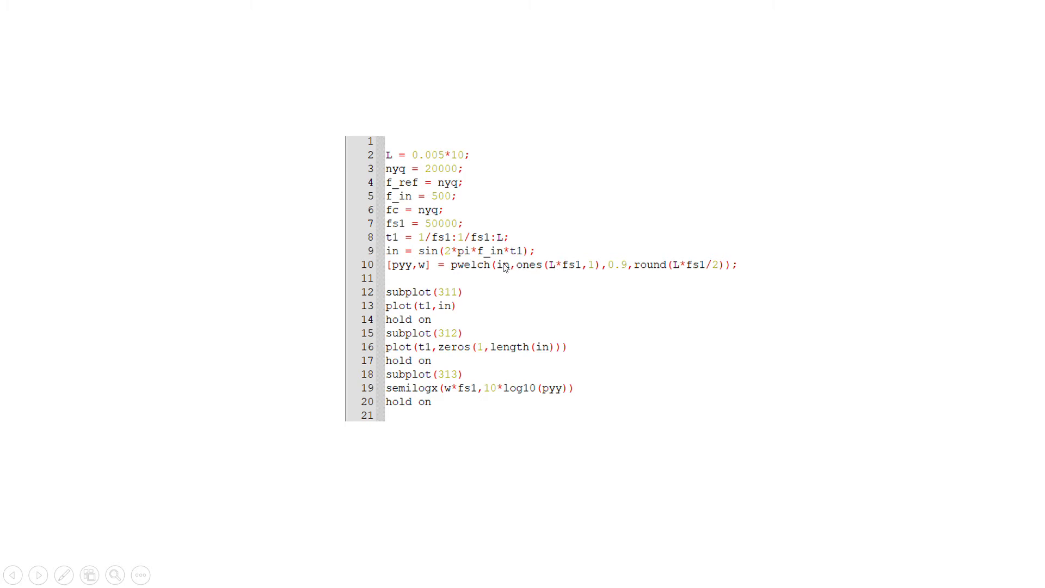
mouse_move(524, 269)
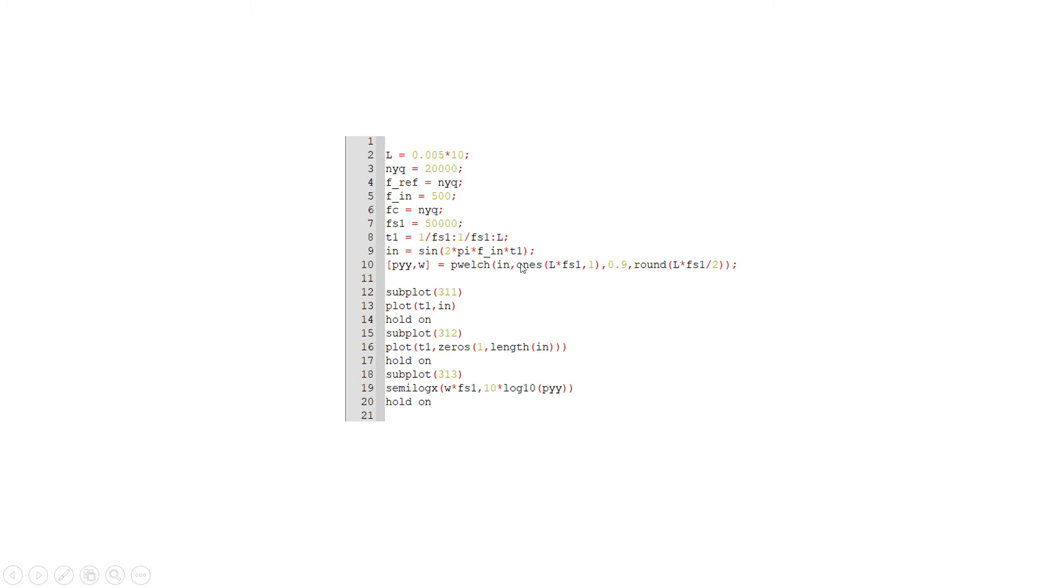
mouse_move(443, 209)
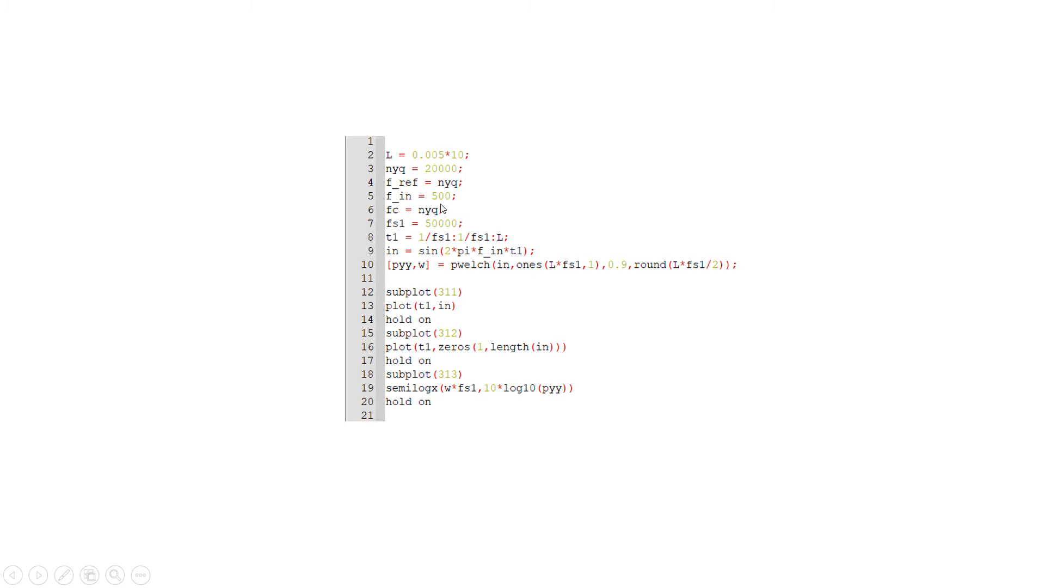
scroll("down", 3)
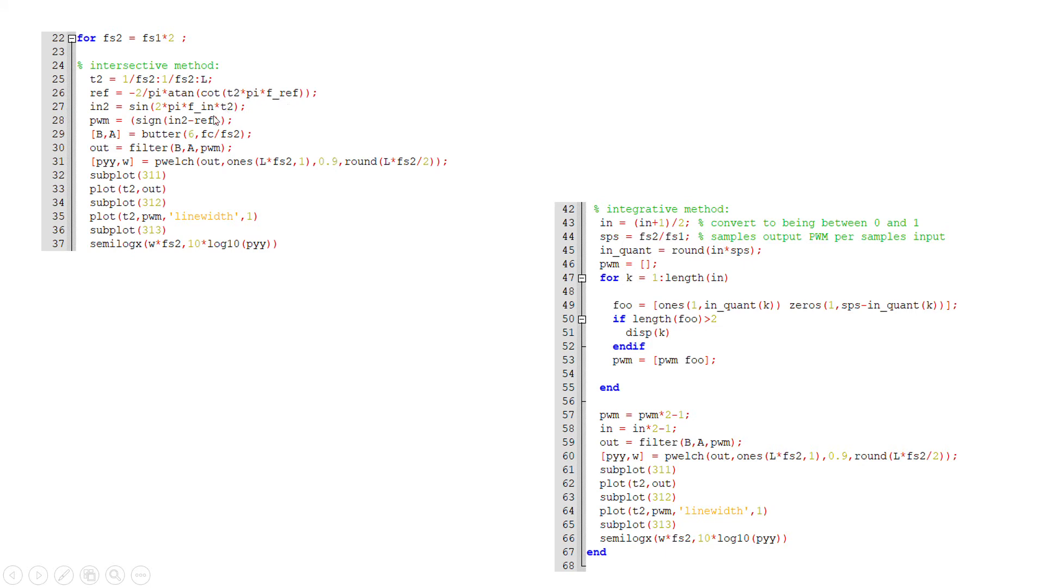
mouse_move(174, 124)
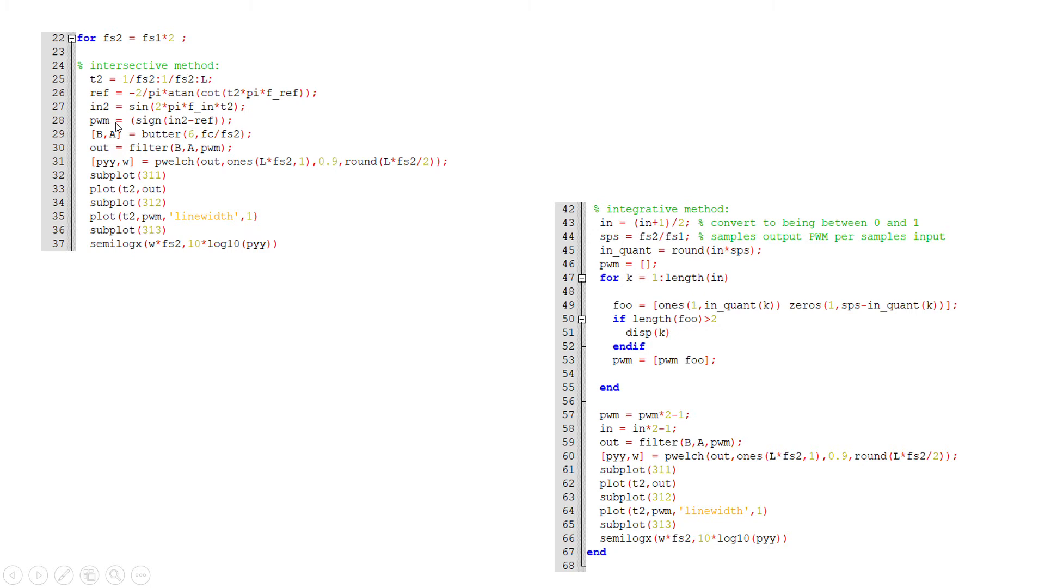
mouse_move(144, 126)
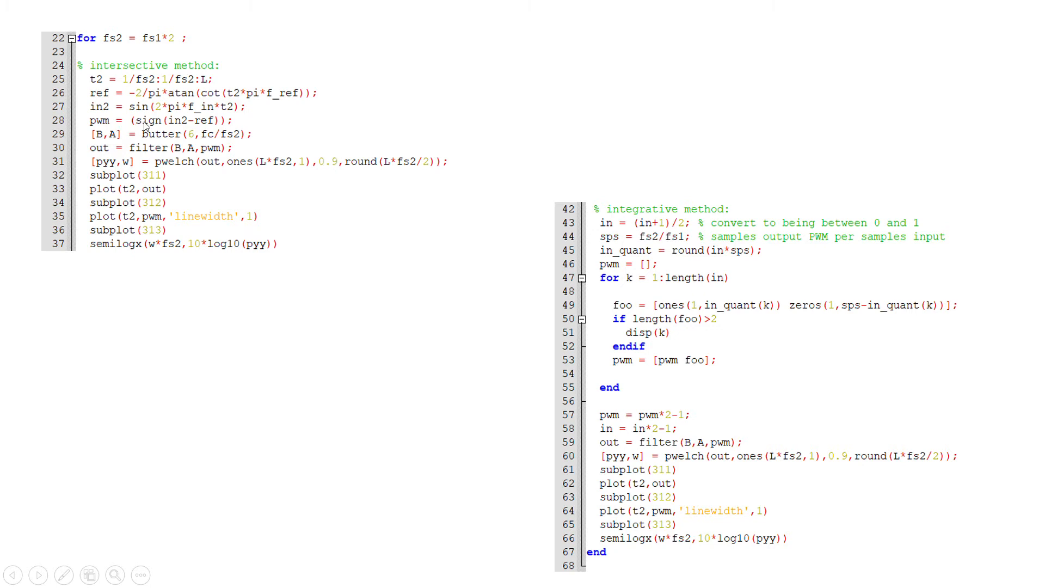
mouse_move(107, 128)
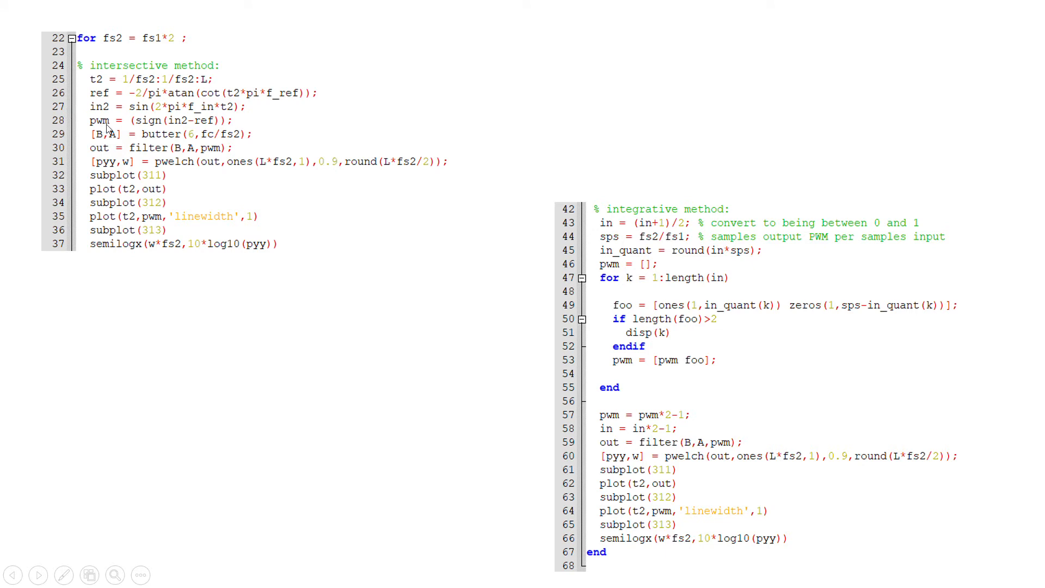
mouse_move(148, 125)
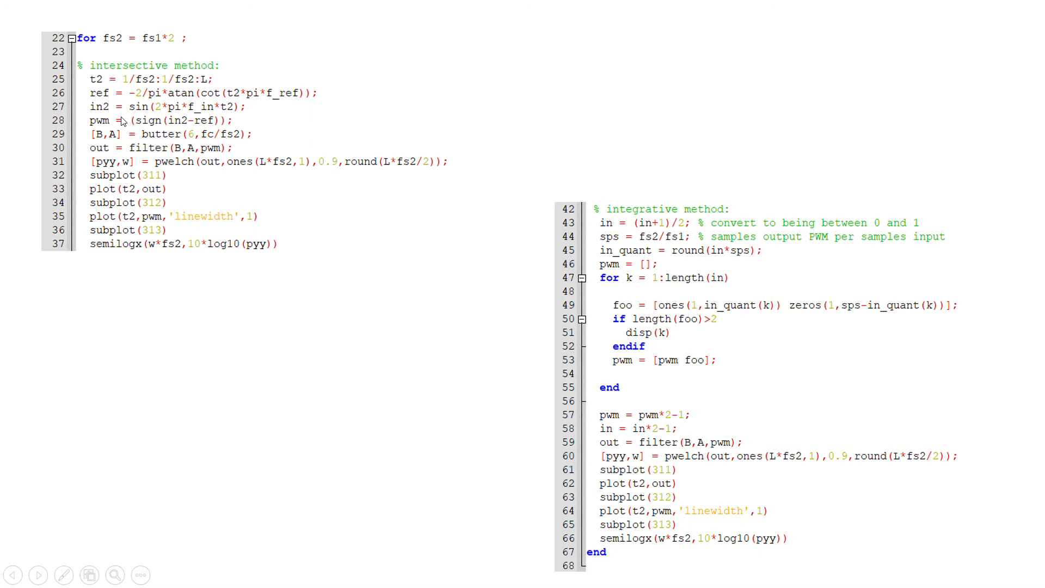
mouse_move(174, 130)
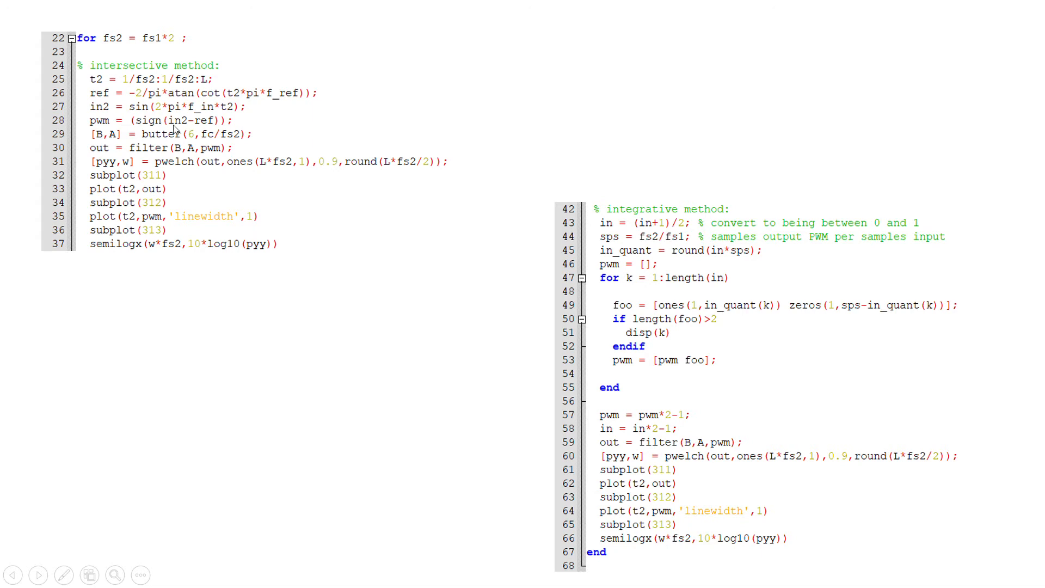
mouse_move(178, 128)
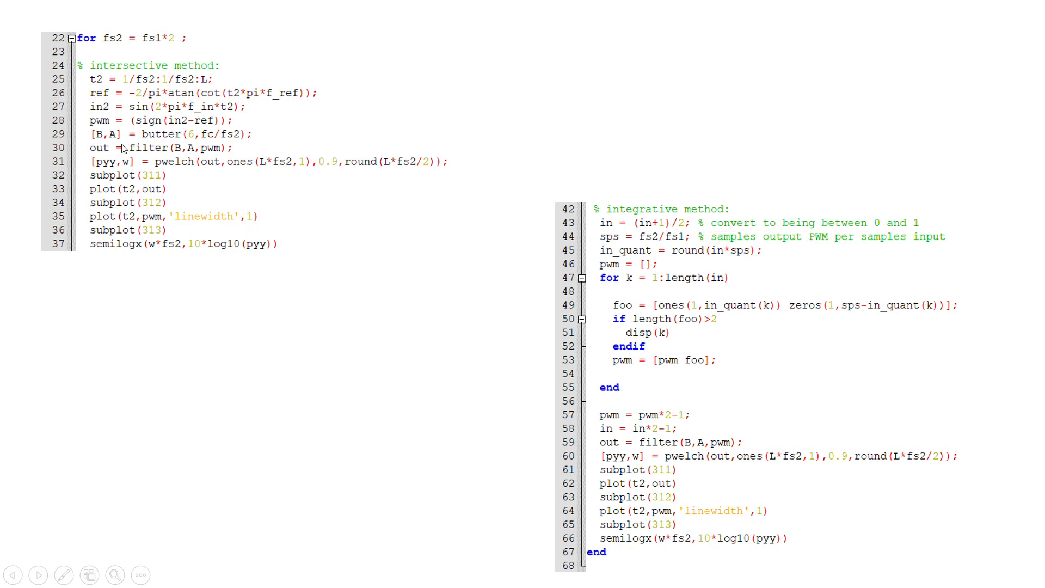
mouse_move(186, 156)
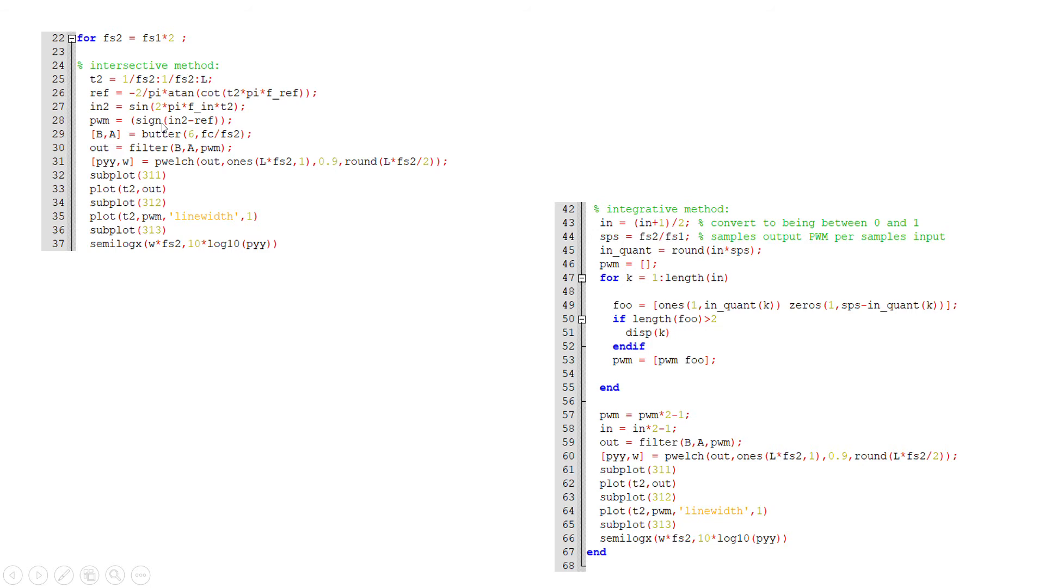
mouse_move(193, 128)
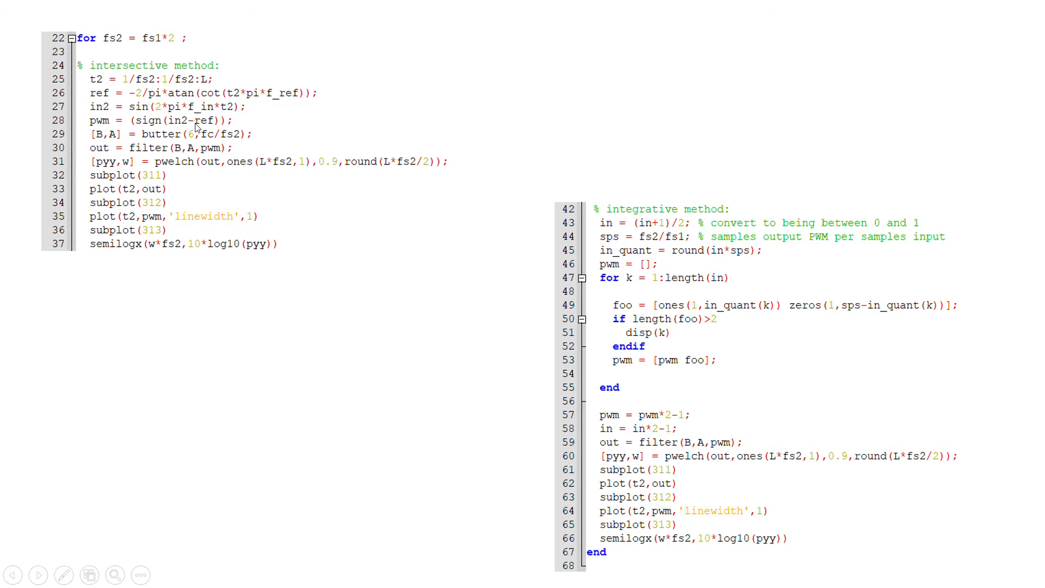
mouse_move(769, 292)
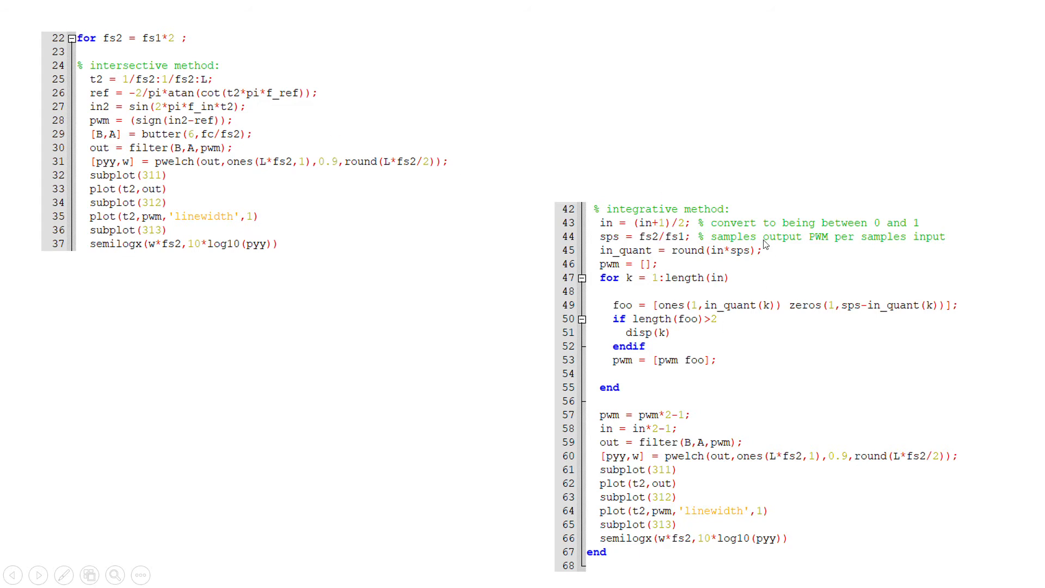
mouse_move(695, 305)
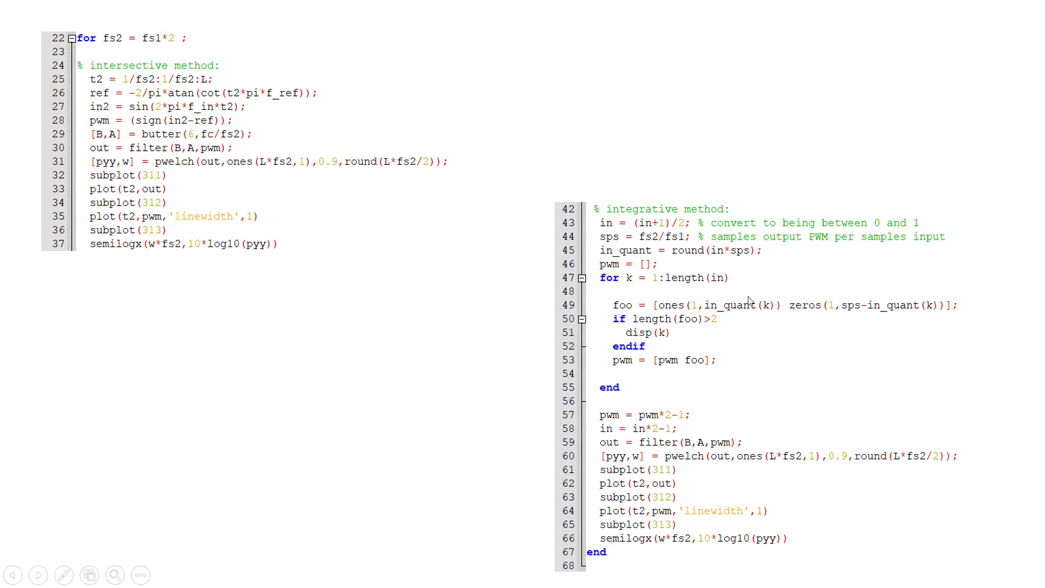
mouse_move(693, 318)
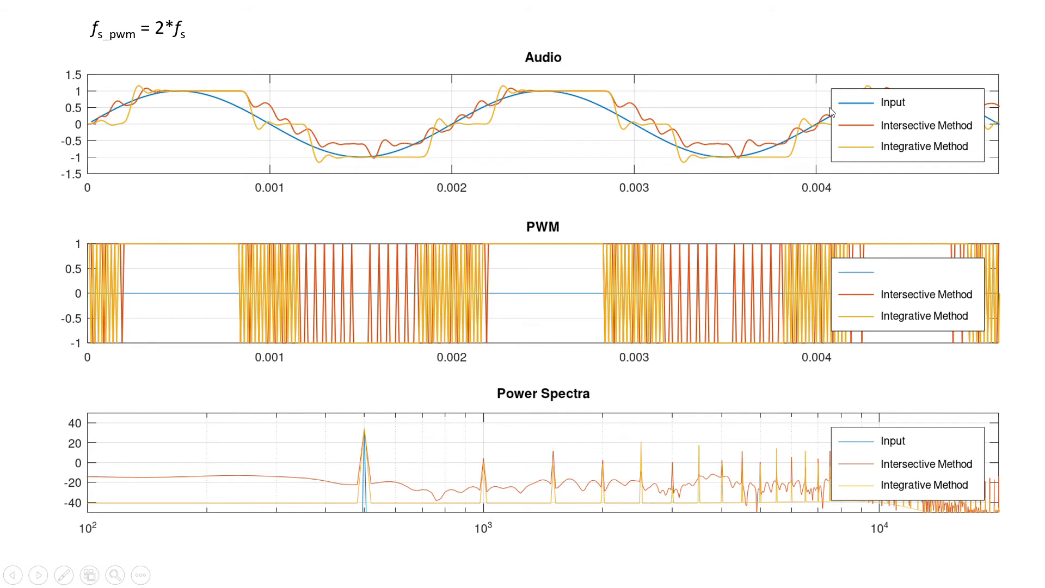
mouse_move(280, 61)
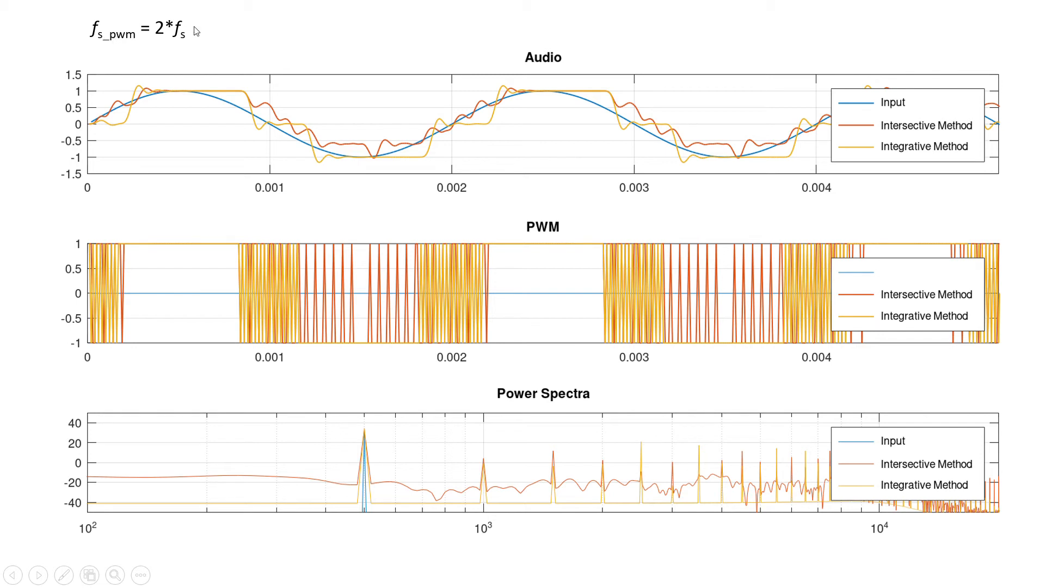
mouse_move(252, 94)
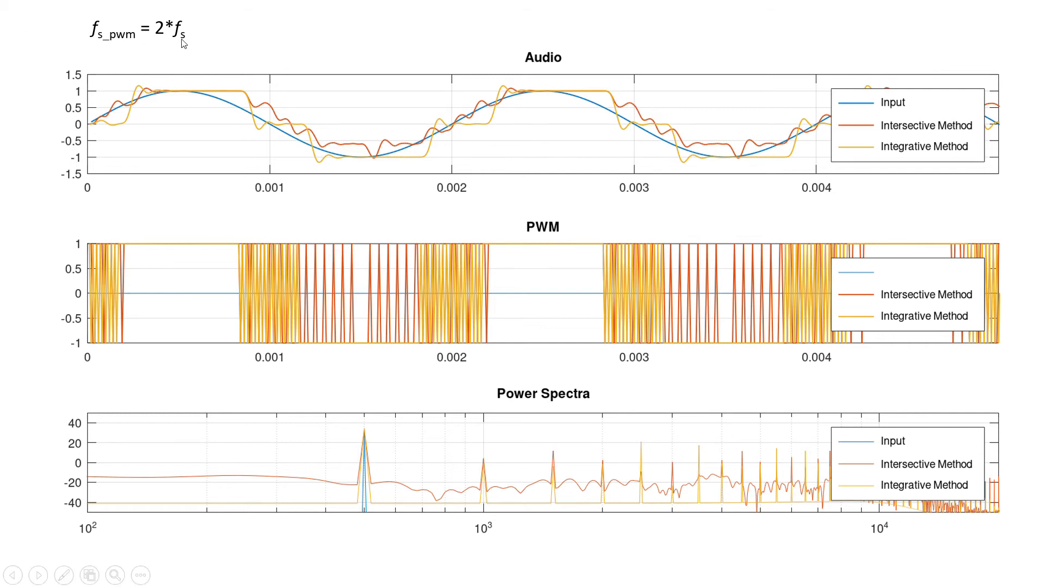
mouse_move(118, 49)
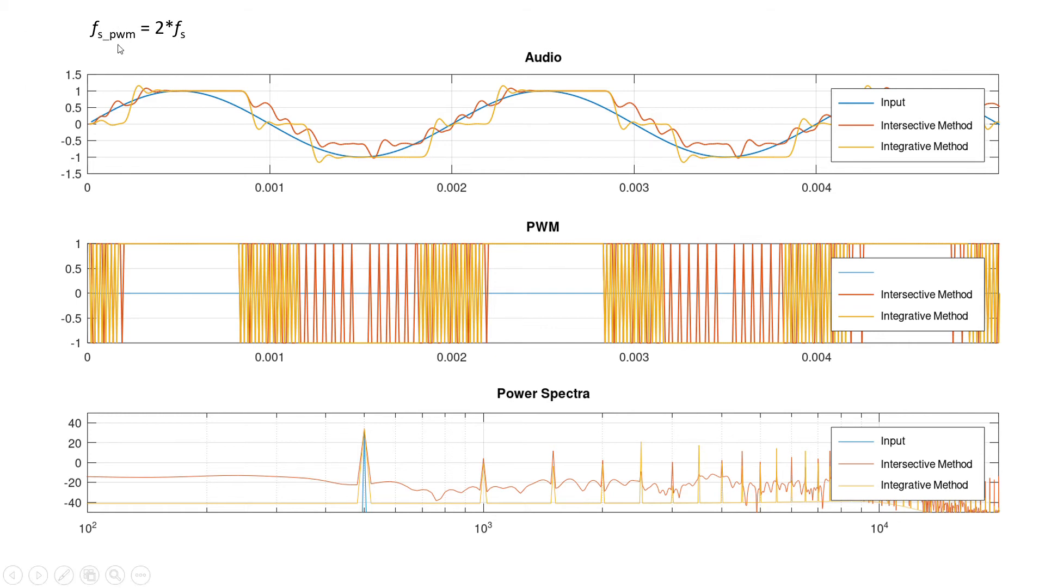
mouse_move(251, 39)
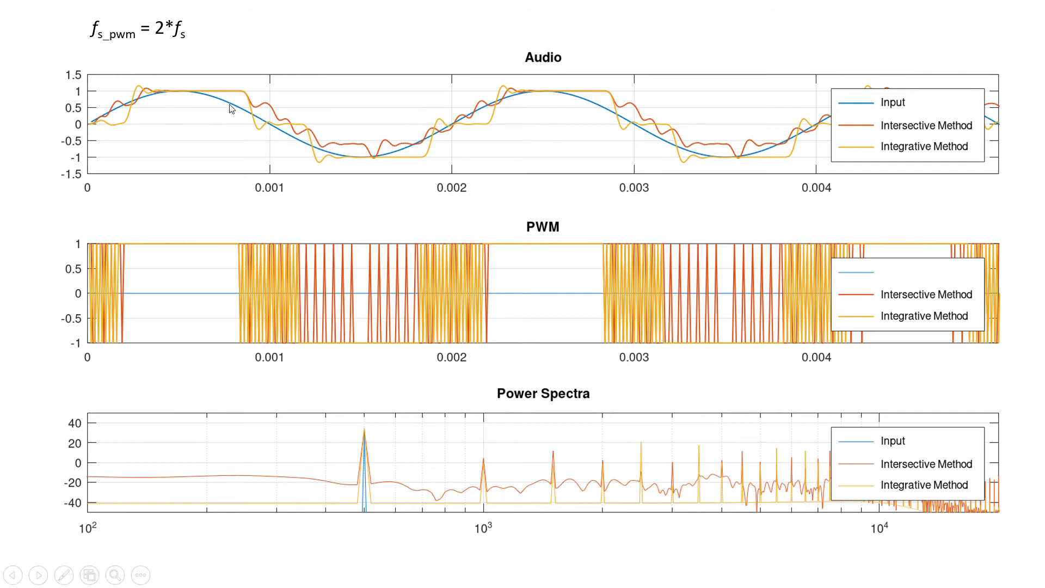
mouse_move(211, 100)
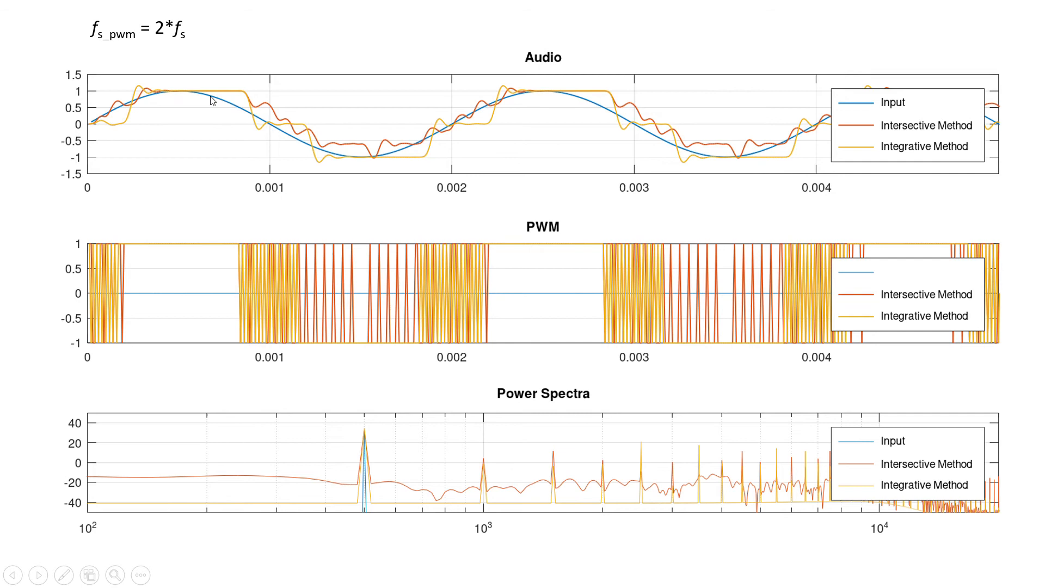
mouse_move(186, 211)
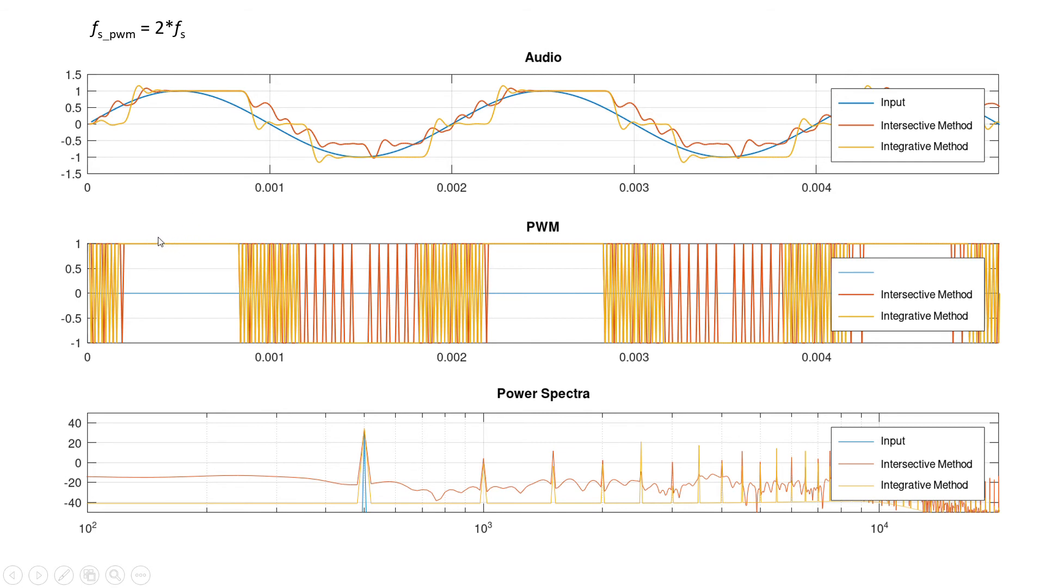
mouse_move(341, 154)
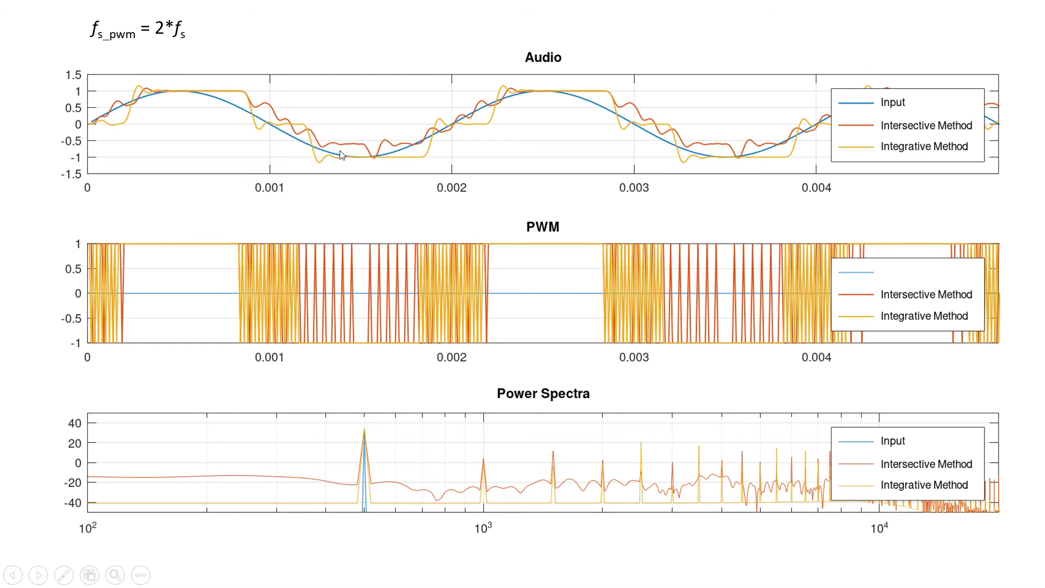
mouse_move(378, 159)
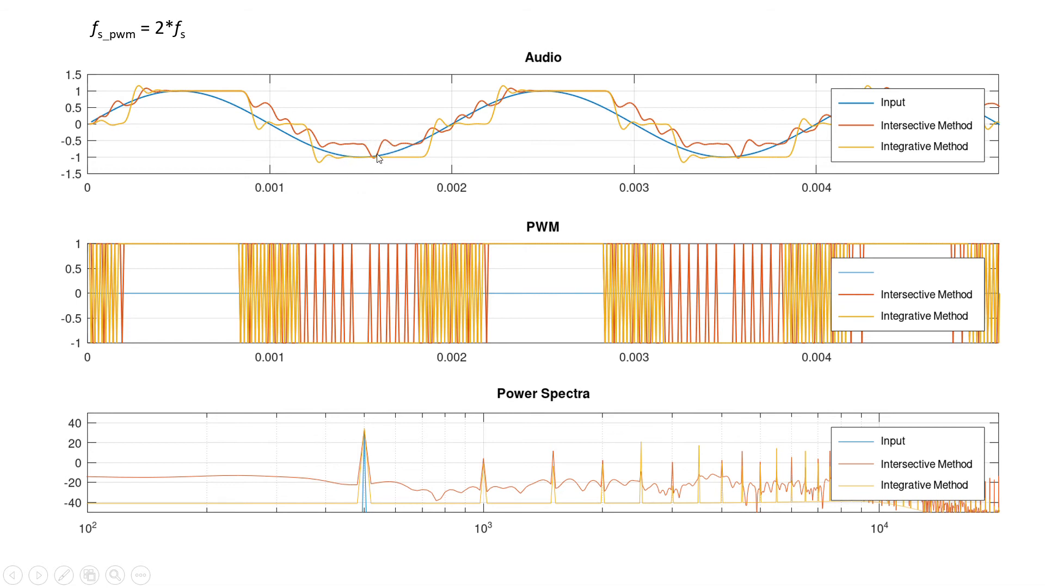
mouse_move(373, 161)
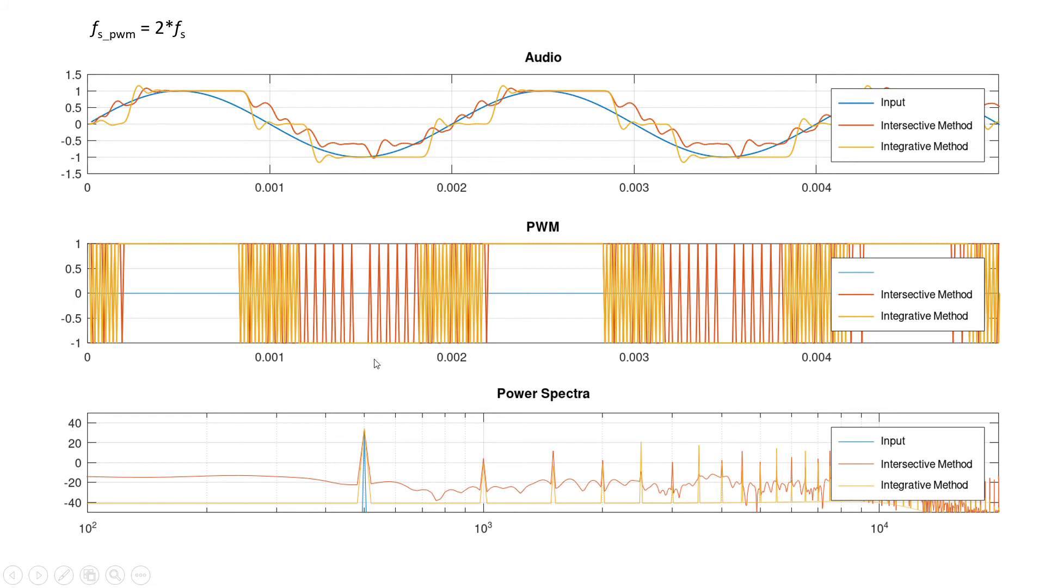
mouse_move(351, 340)
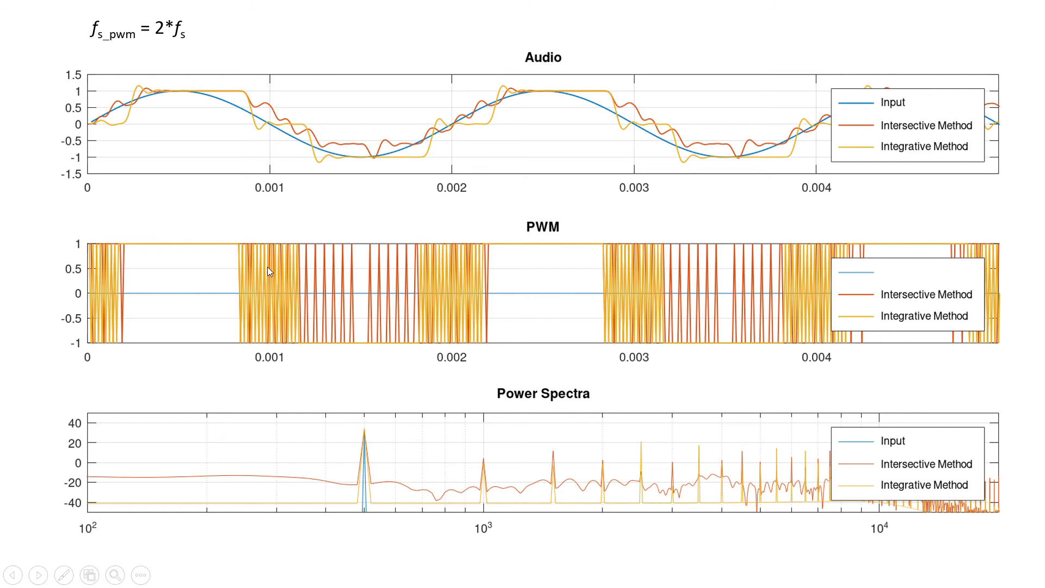
mouse_move(293, 250)
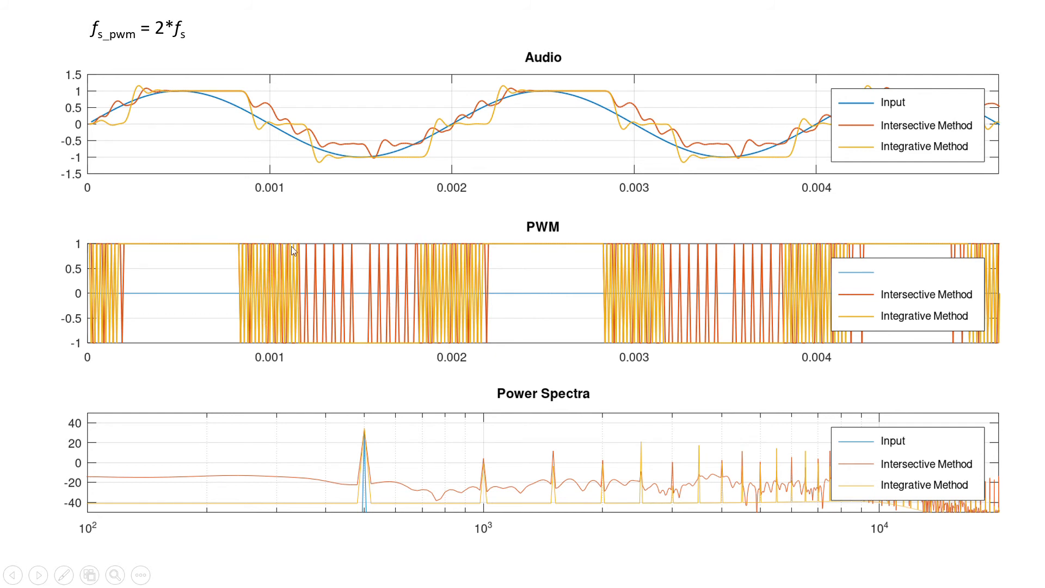
mouse_move(199, 252)
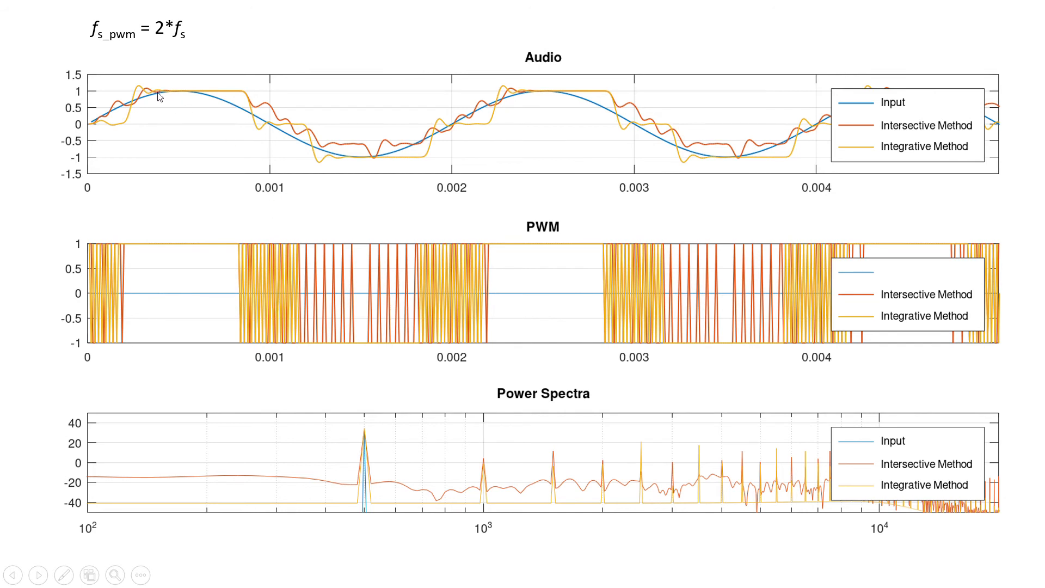
mouse_move(165, 104)
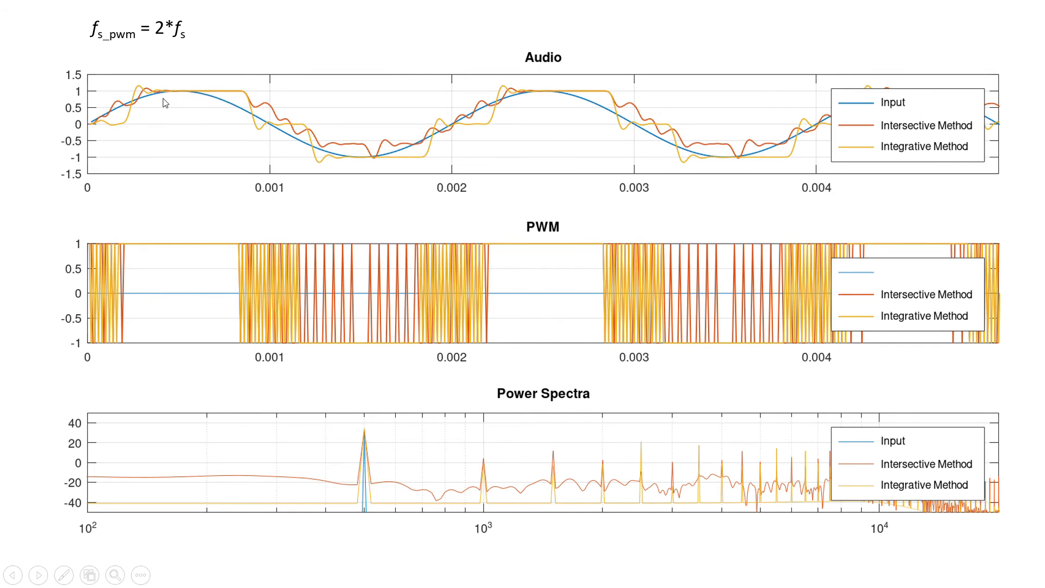
mouse_move(267, 133)
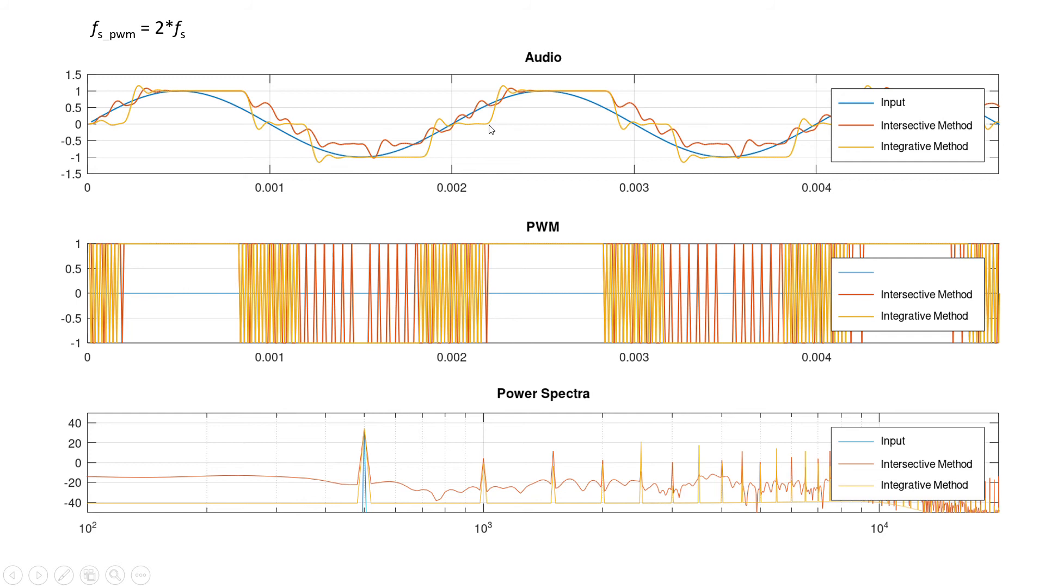
mouse_move(638, 133)
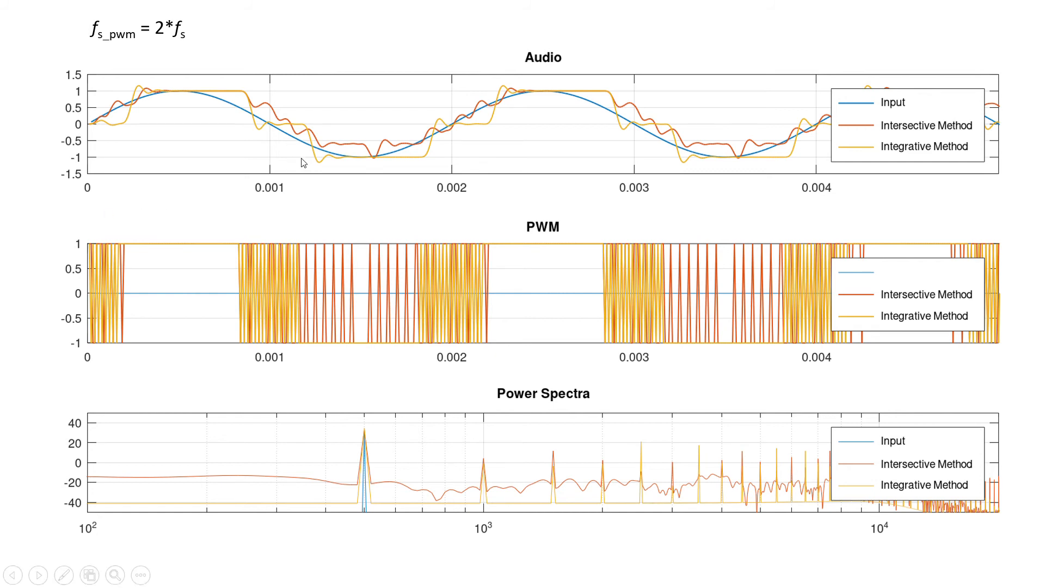
mouse_move(354, 146)
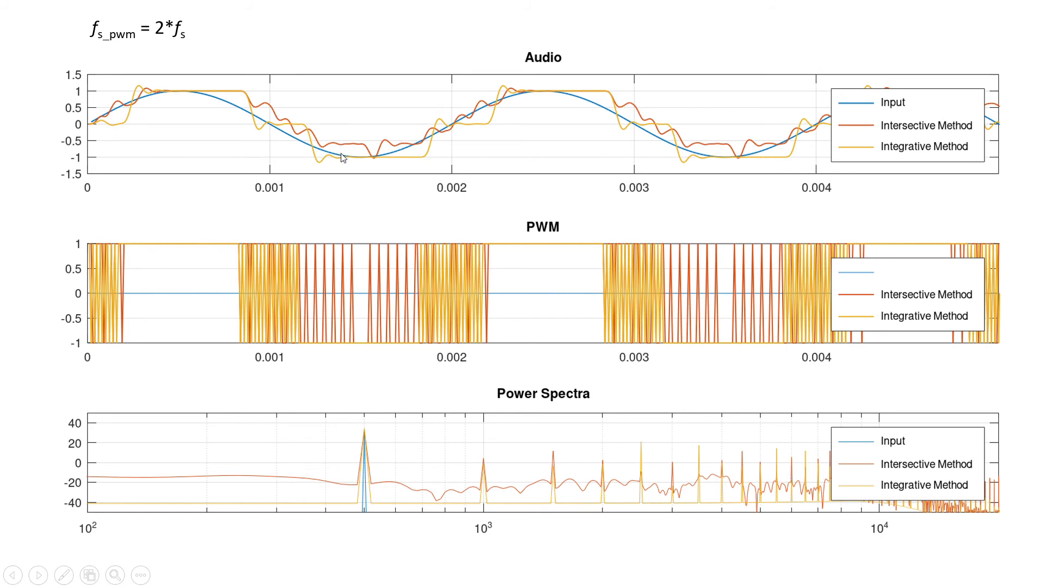
mouse_move(361, 148)
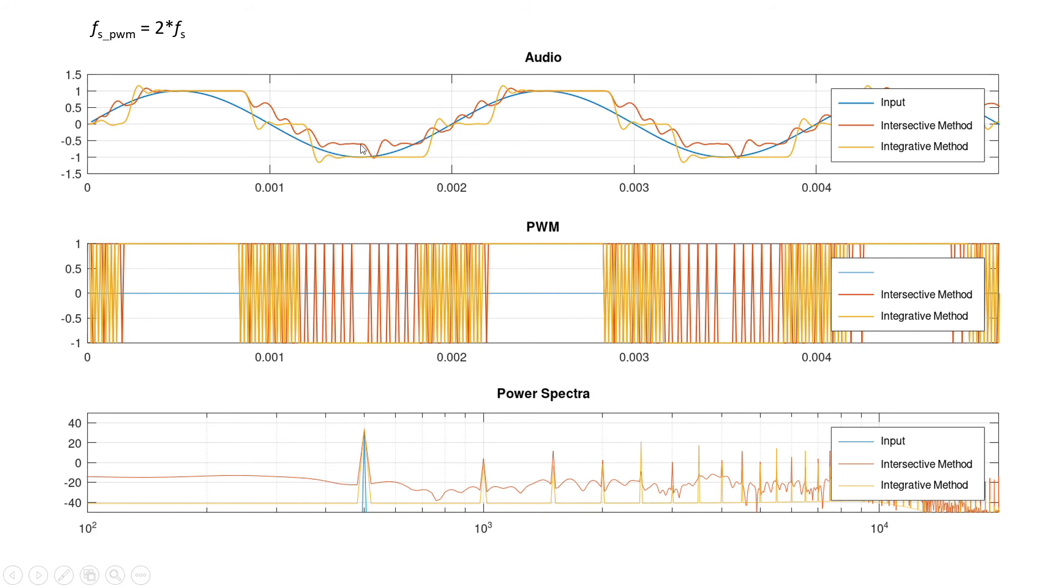
mouse_move(358, 164)
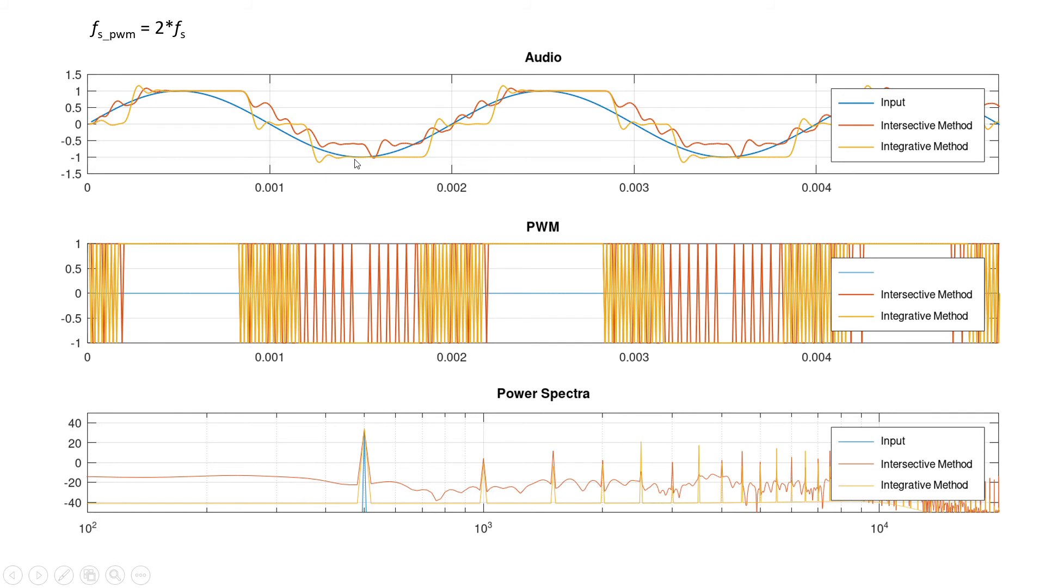
mouse_move(370, 258)
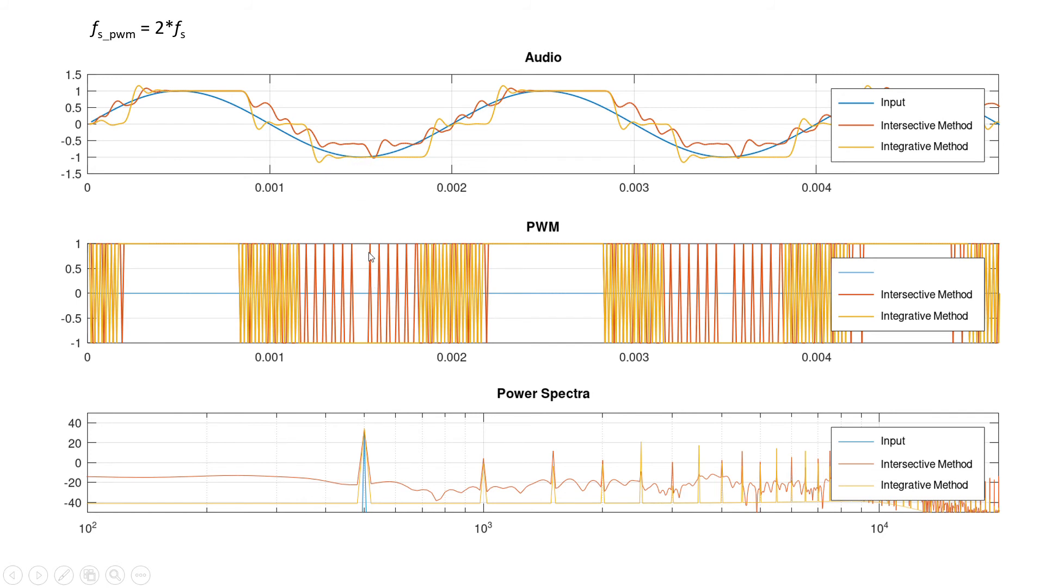
mouse_move(346, 286)
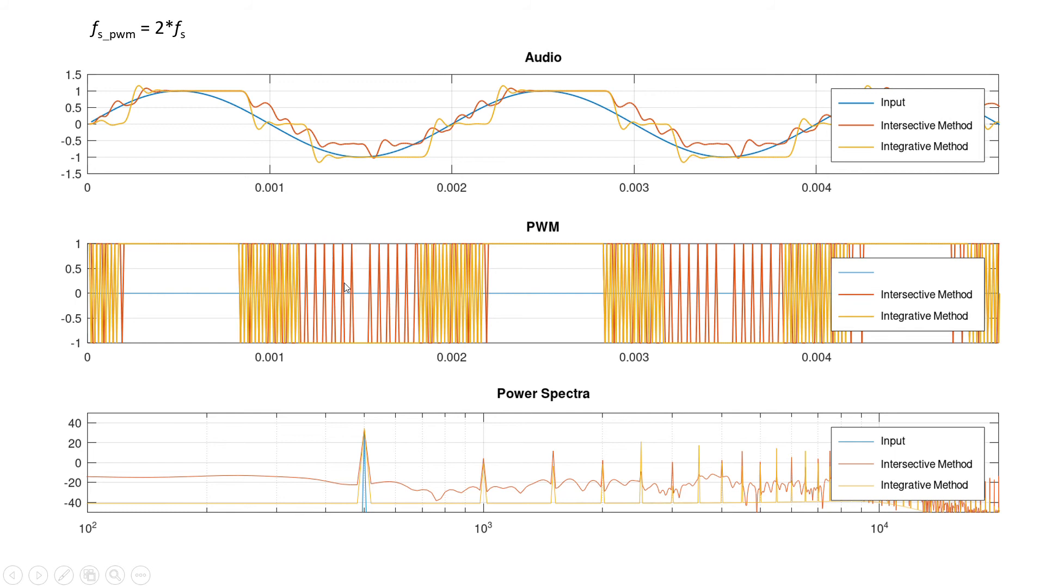
mouse_move(351, 311)
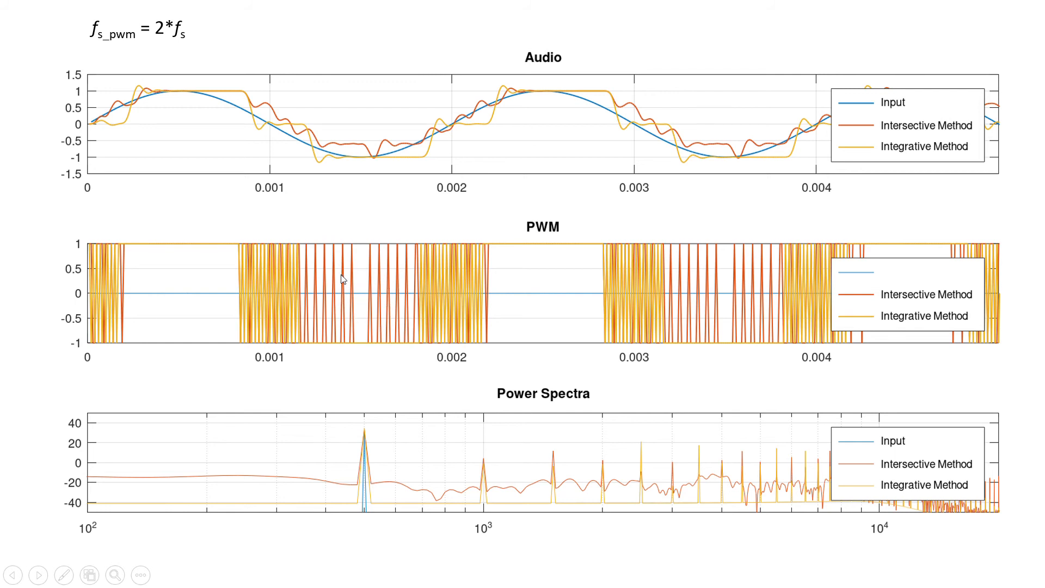
mouse_move(389, 254)
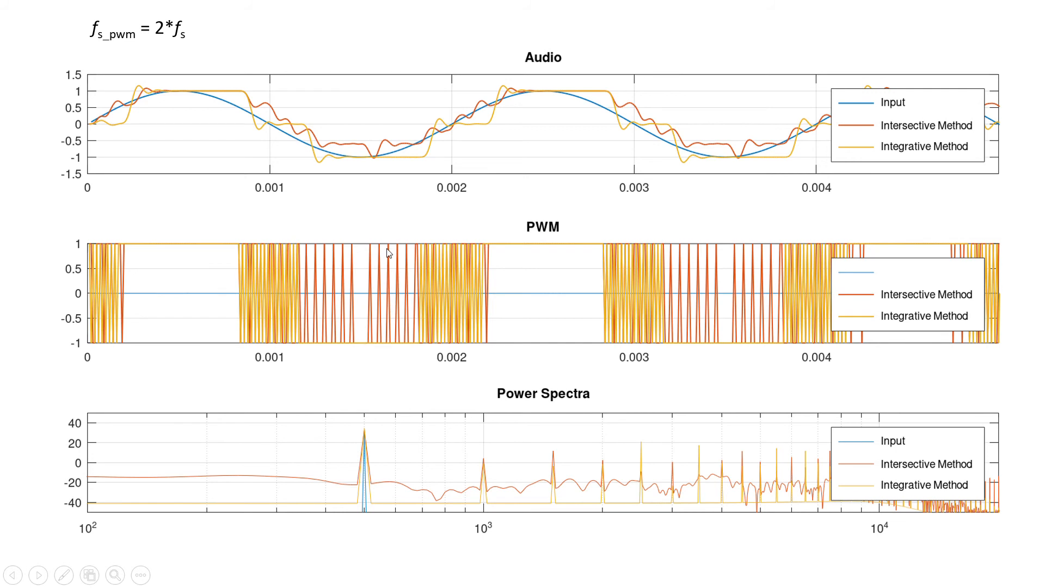
mouse_move(343, 164)
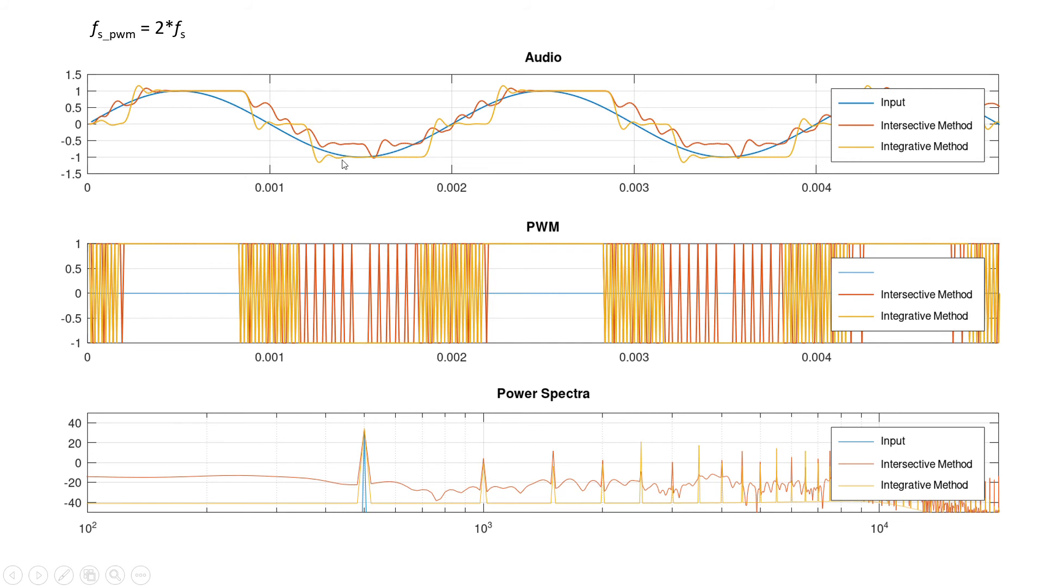
mouse_move(363, 141)
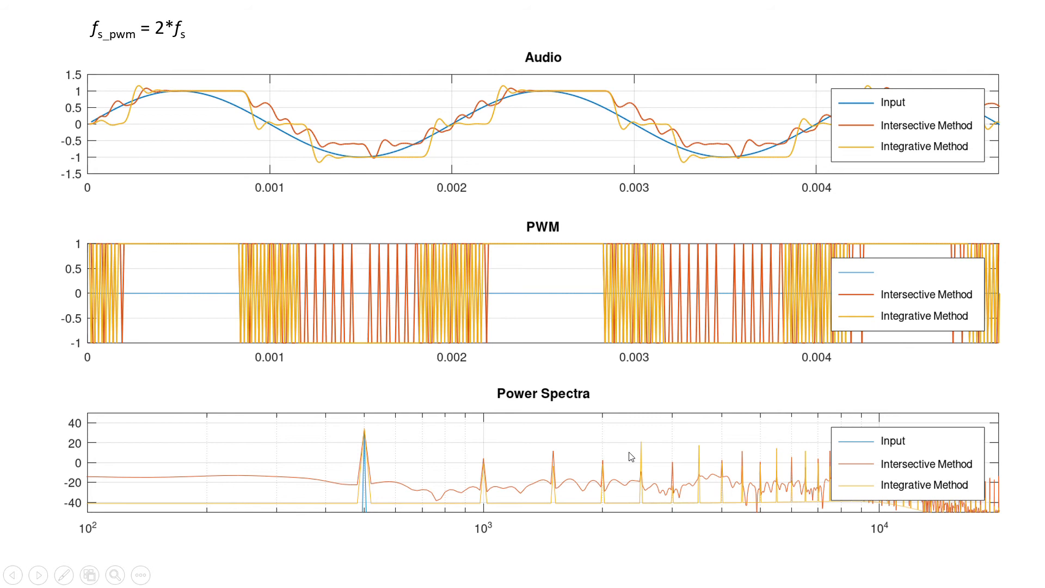
mouse_move(556, 475)
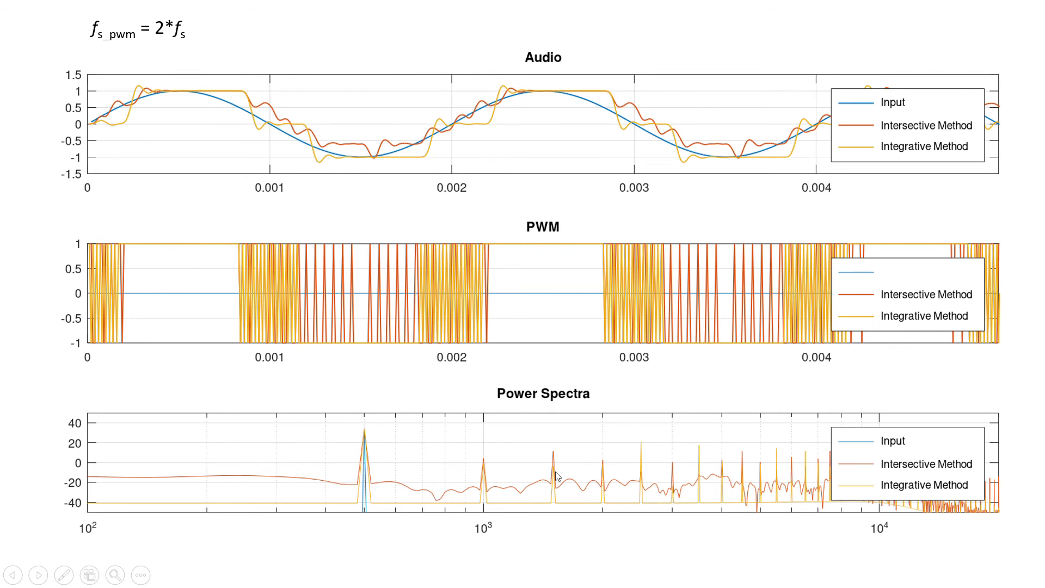
mouse_move(782, 474)
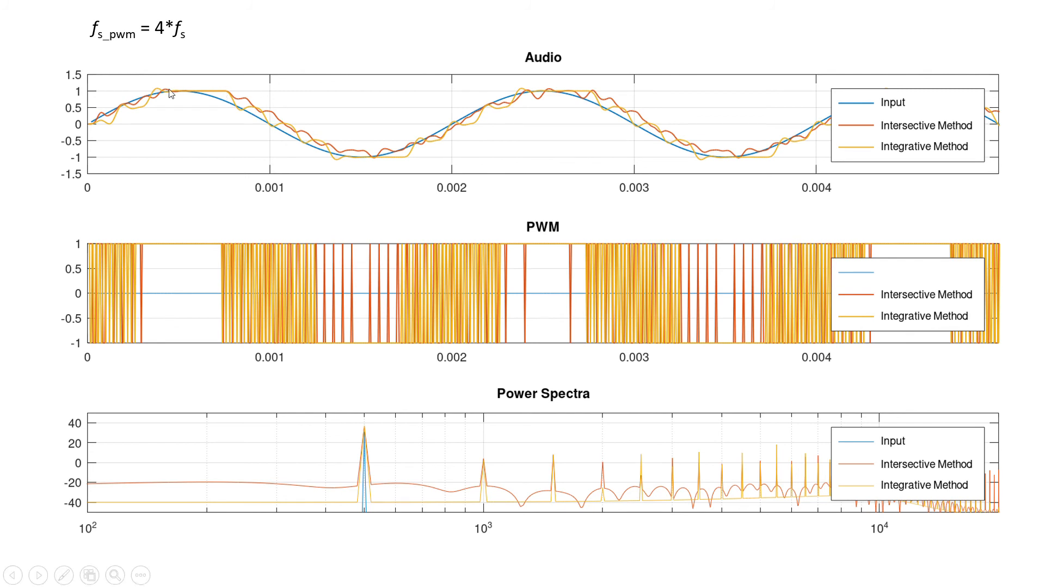
mouse_move(470, 126)
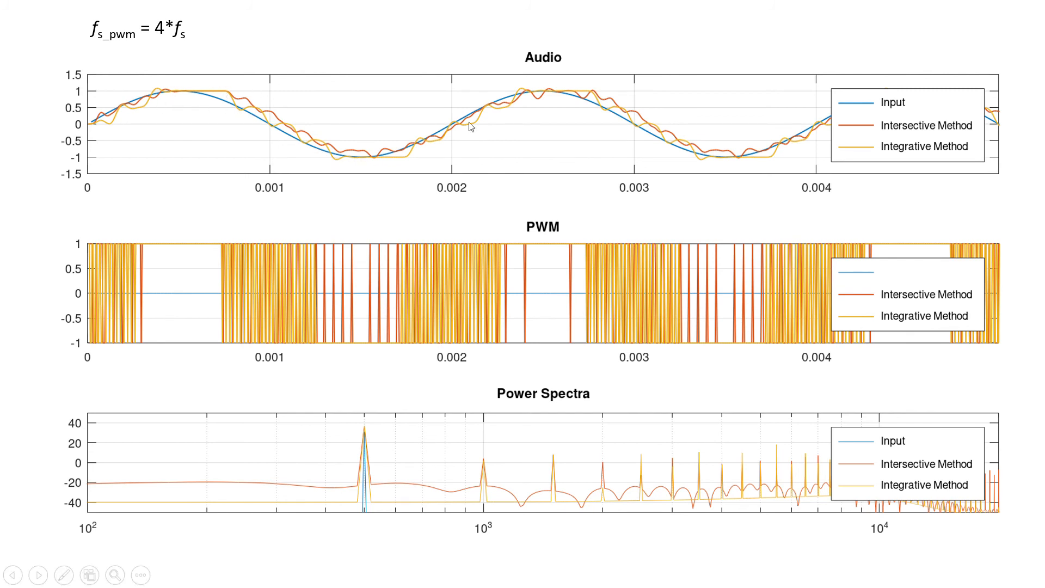
mouse_move(748, 165)
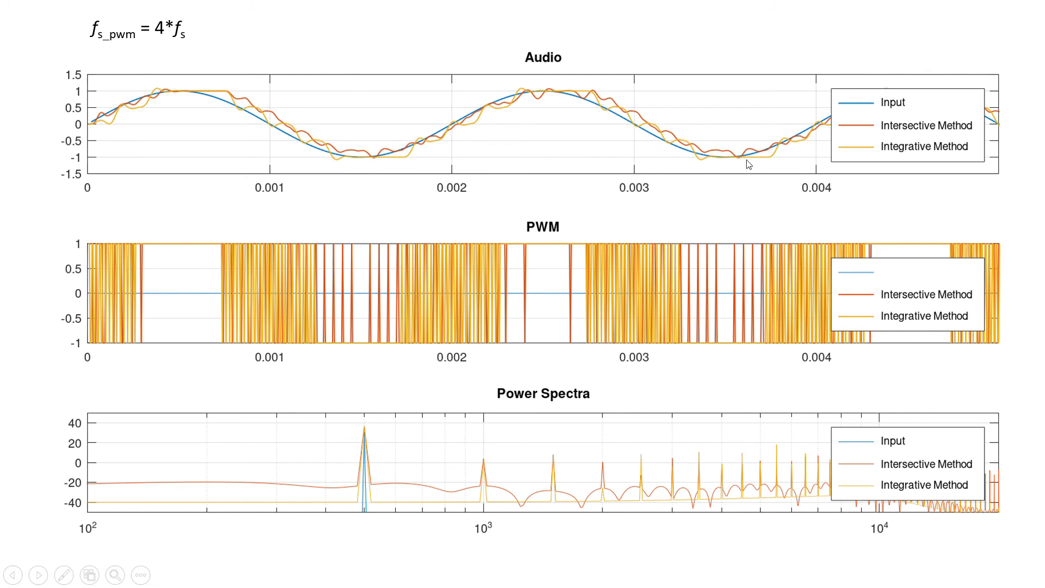
mouse_move(610, 504)
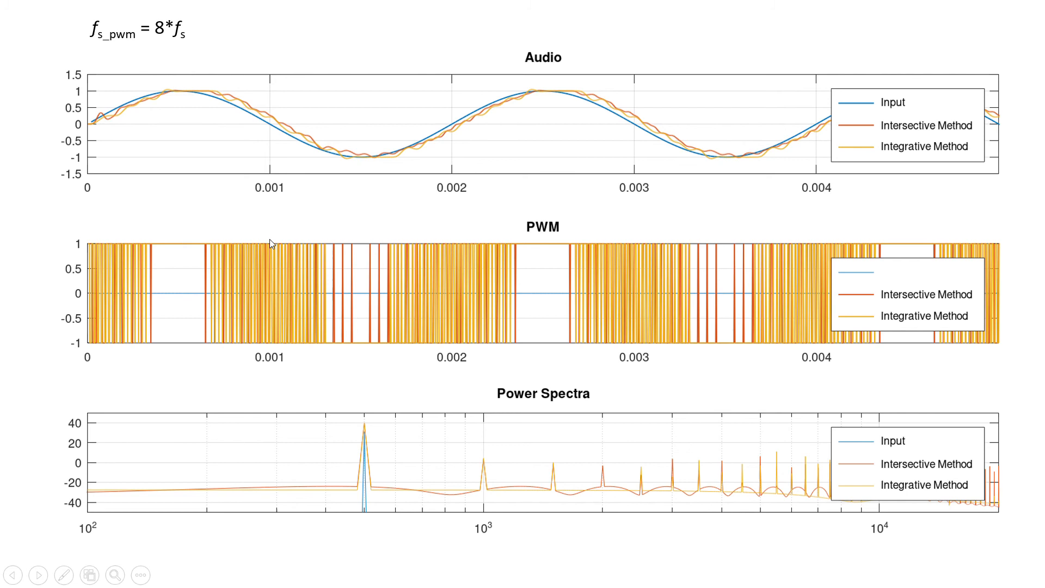
mouse_move(276, 291)
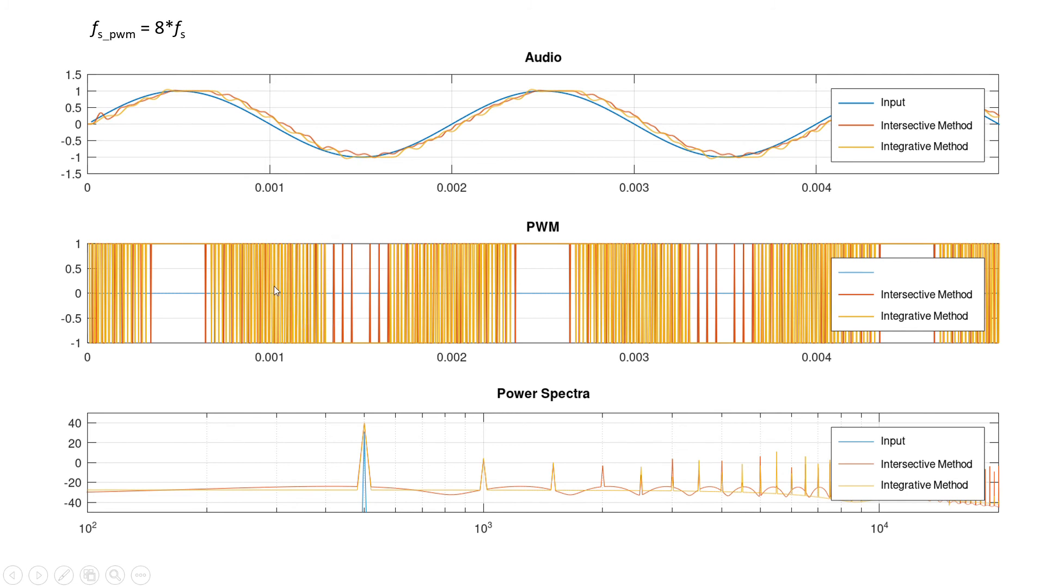
mouse_move(295, 295)
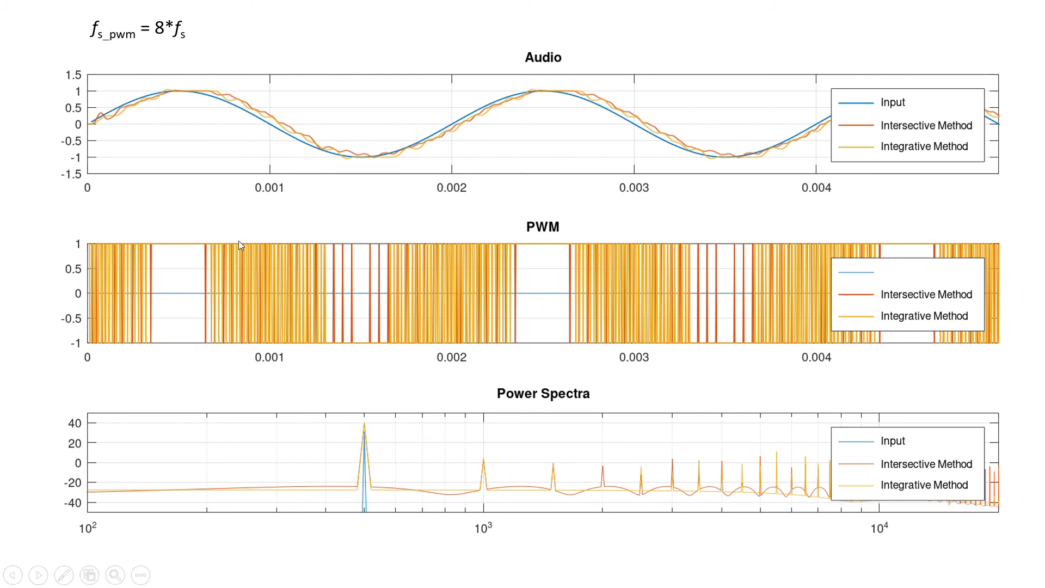
mouse_move(158, 40)
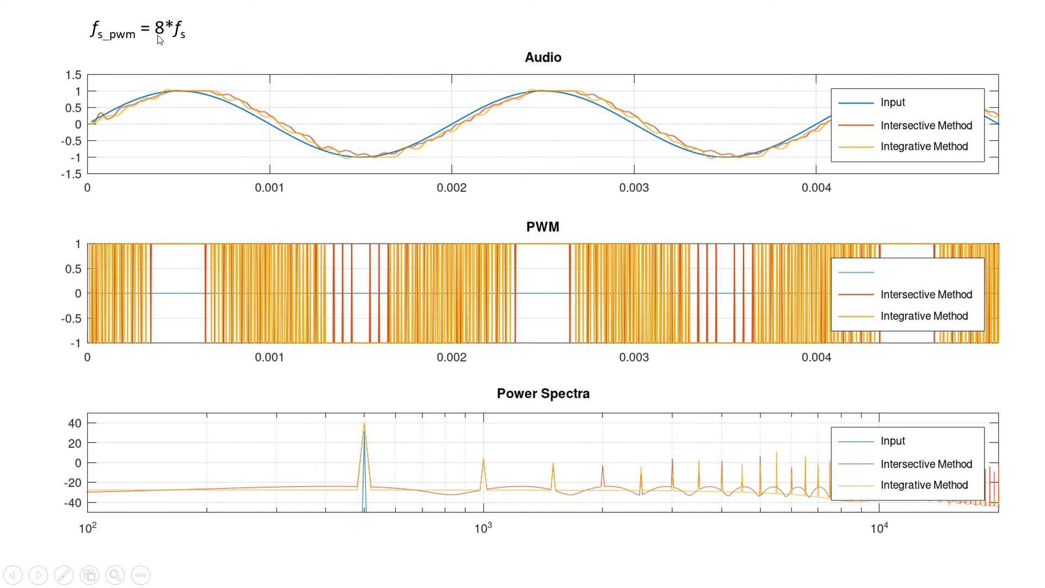
mouse_move(156, 40)
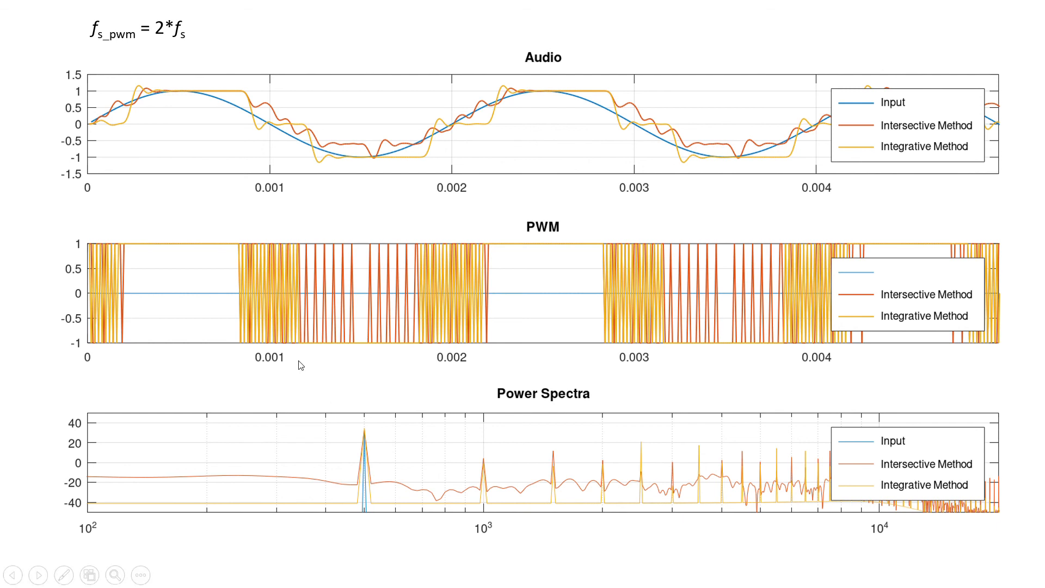
mouse_move(315, 302)
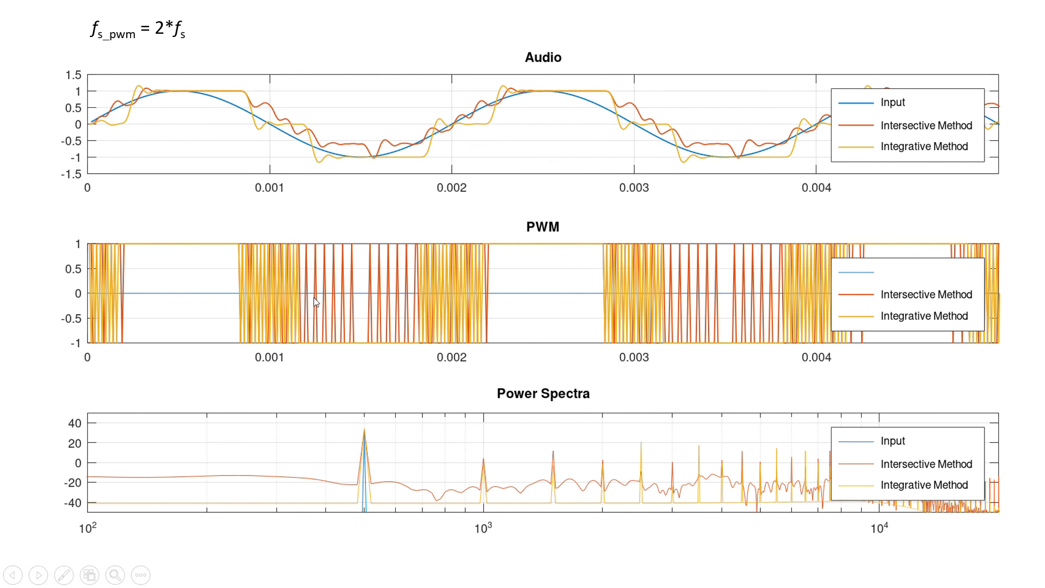
mouse_move(264, 164)
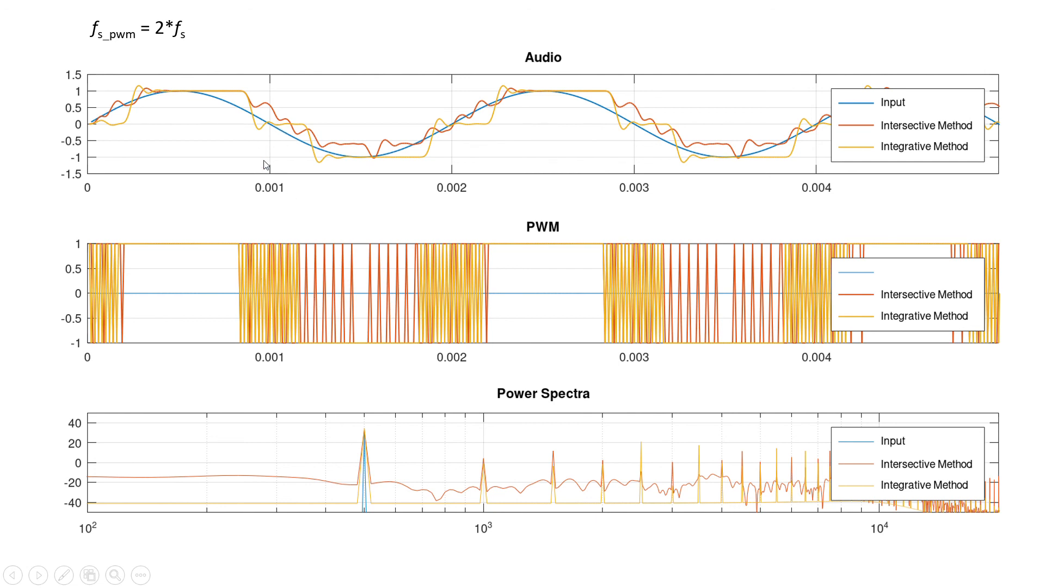
mouse_move(157, 31)
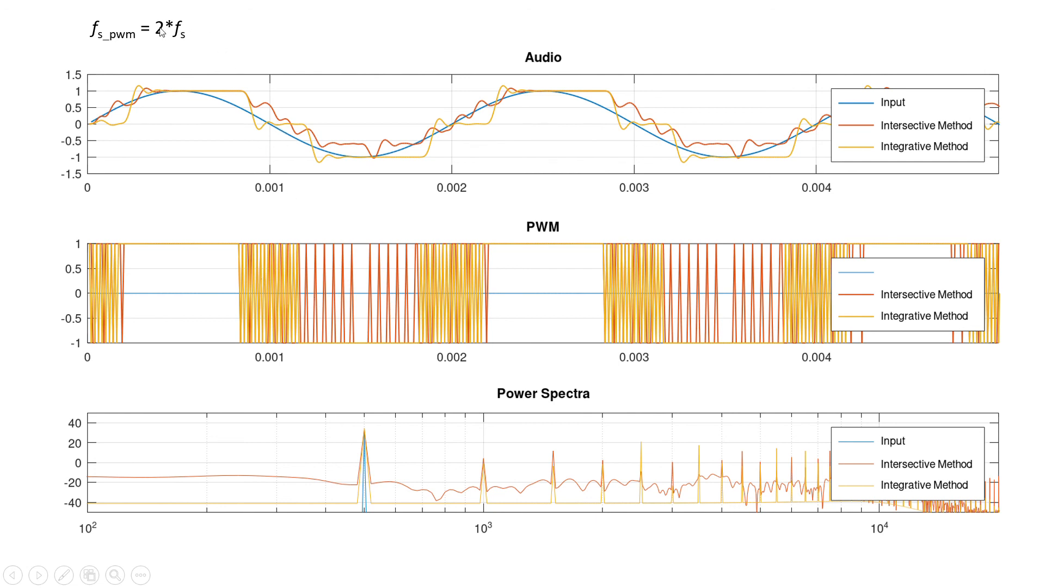
mouse_move(280, 315)
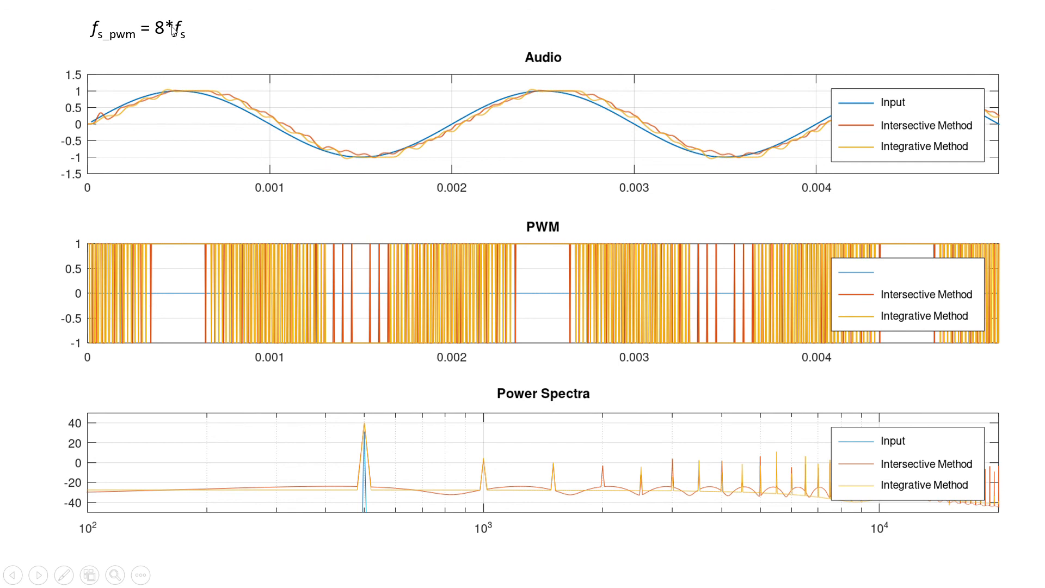
mouse_move(203, 80)
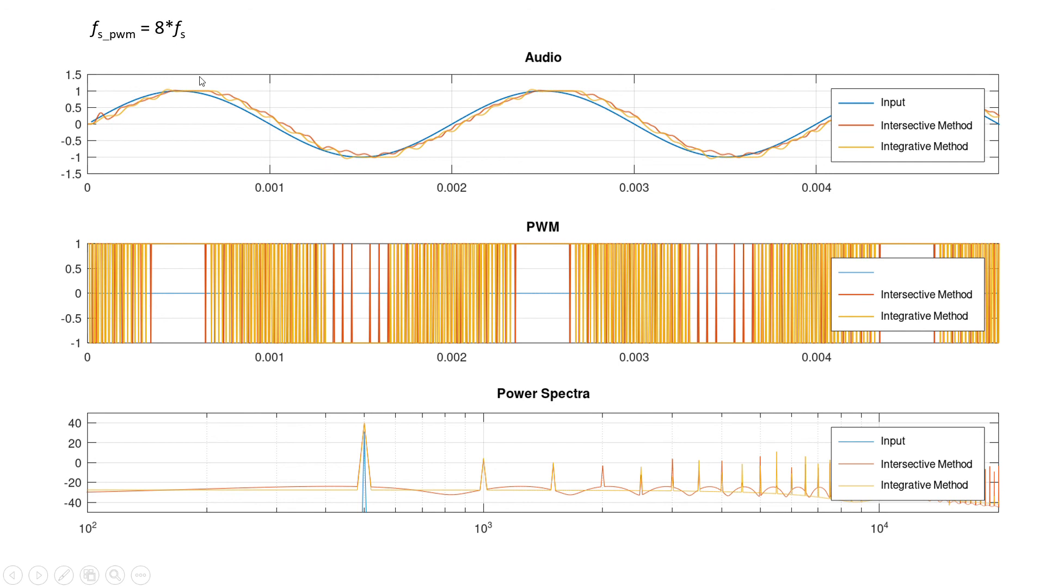
mouse_move(624, 105)
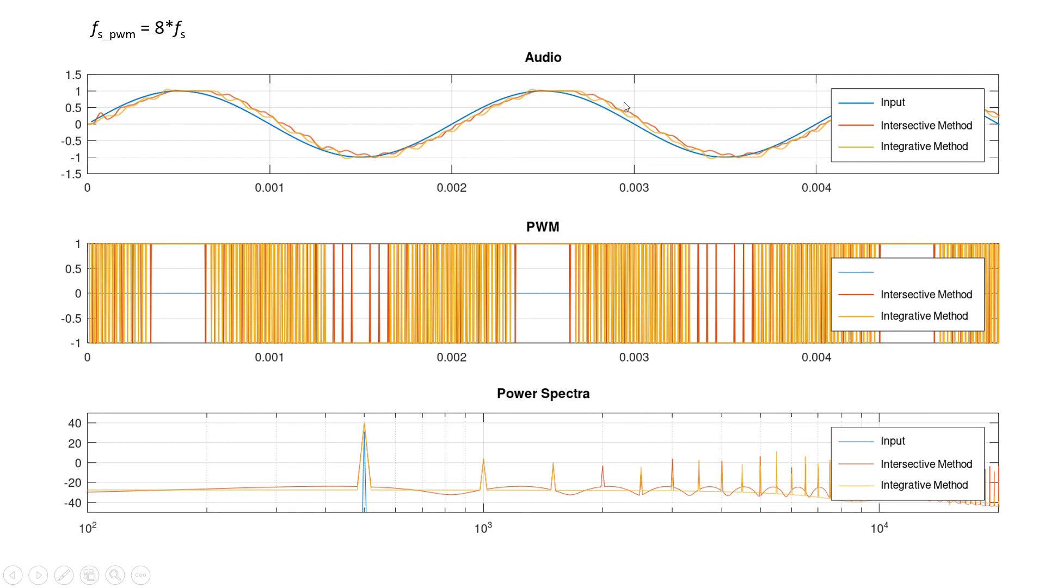
mouse_move(731, 156)
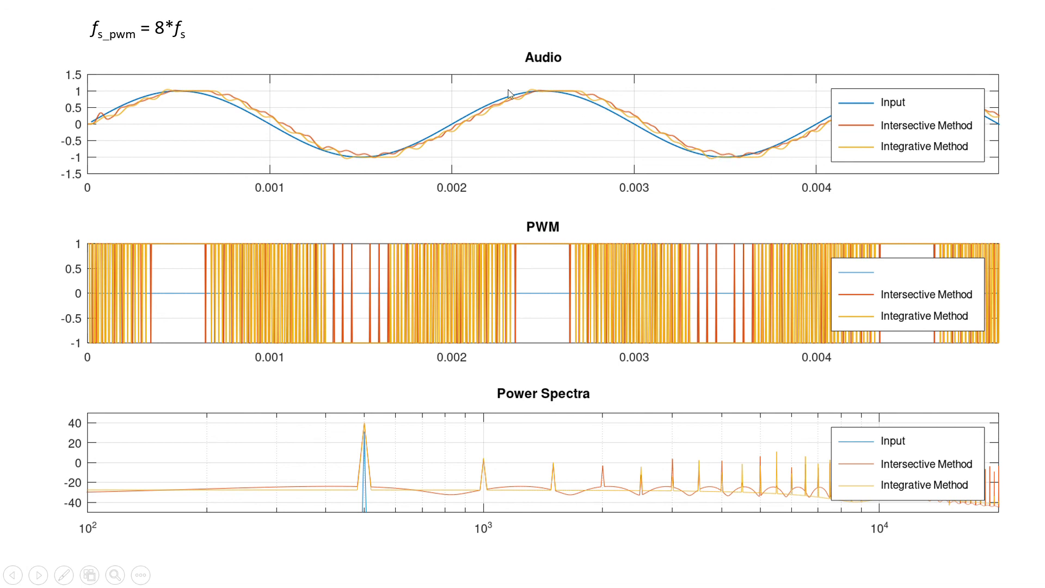
mouse_move(324, 139)
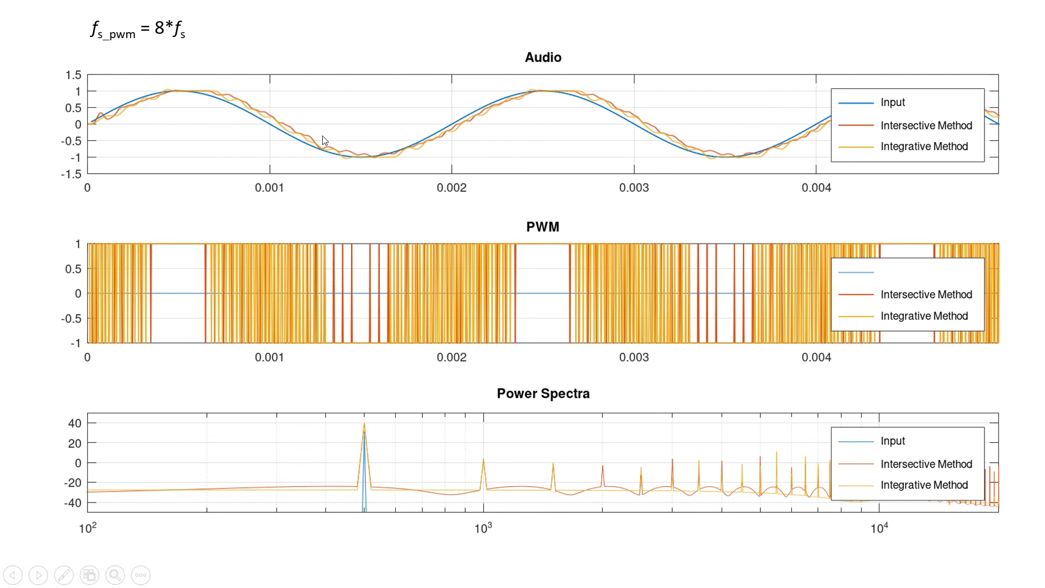
mouse_move(410, 201)
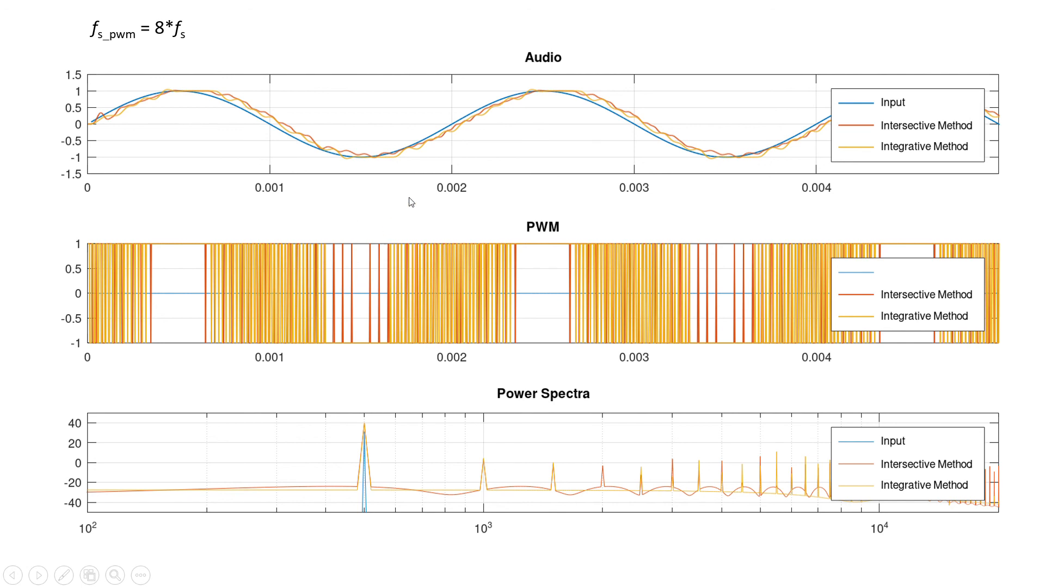
mouse_move(209, 108)
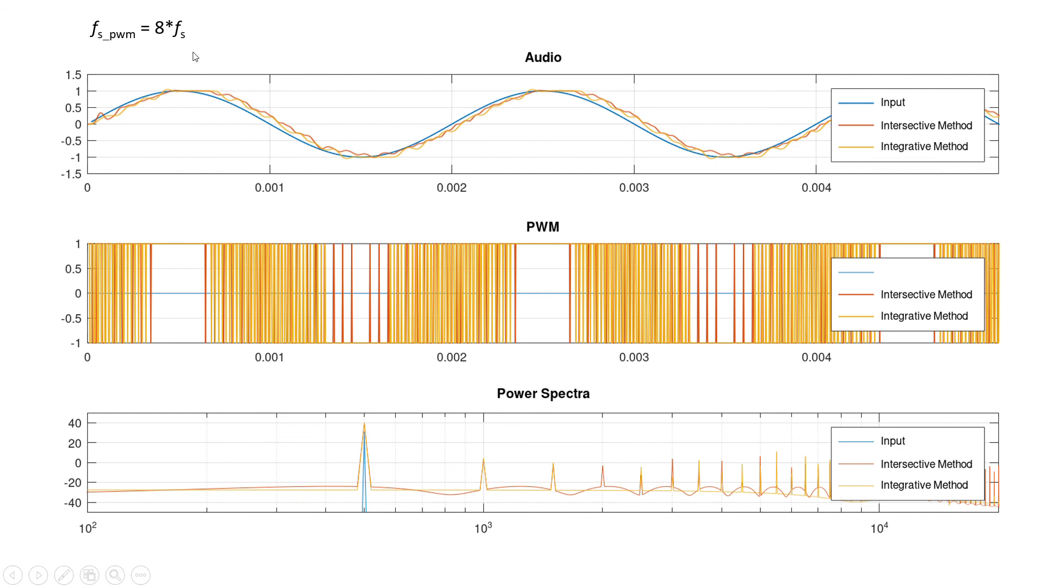
mouse_move(425, 362)
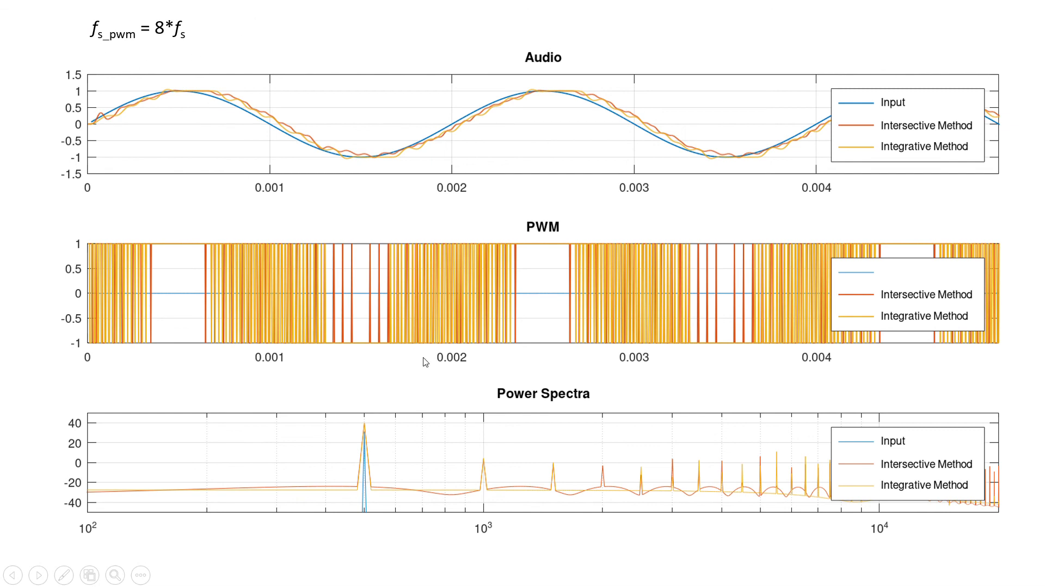
mouse_move(587, 489)
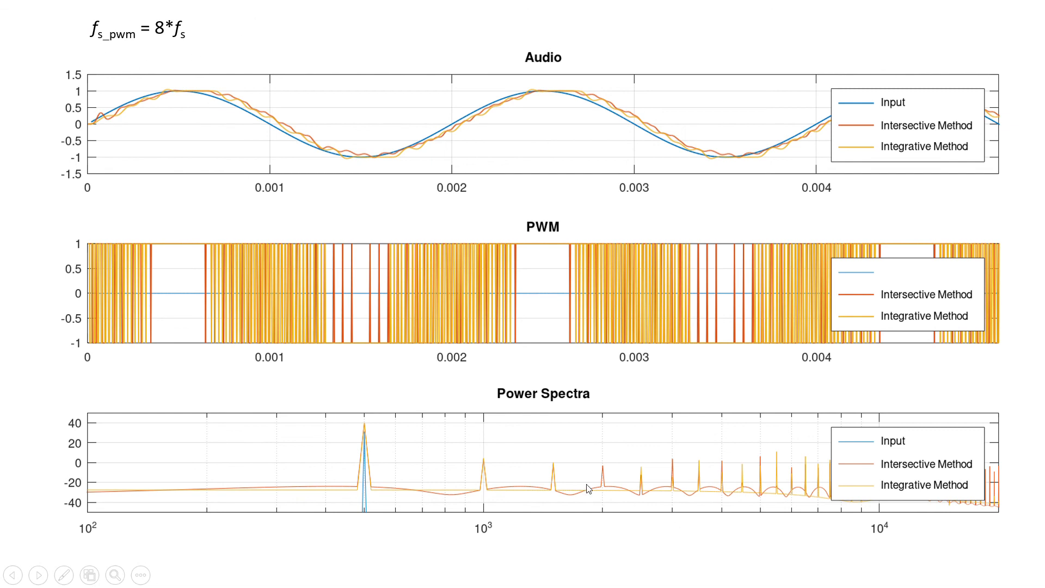
mouse_move(670, 493)
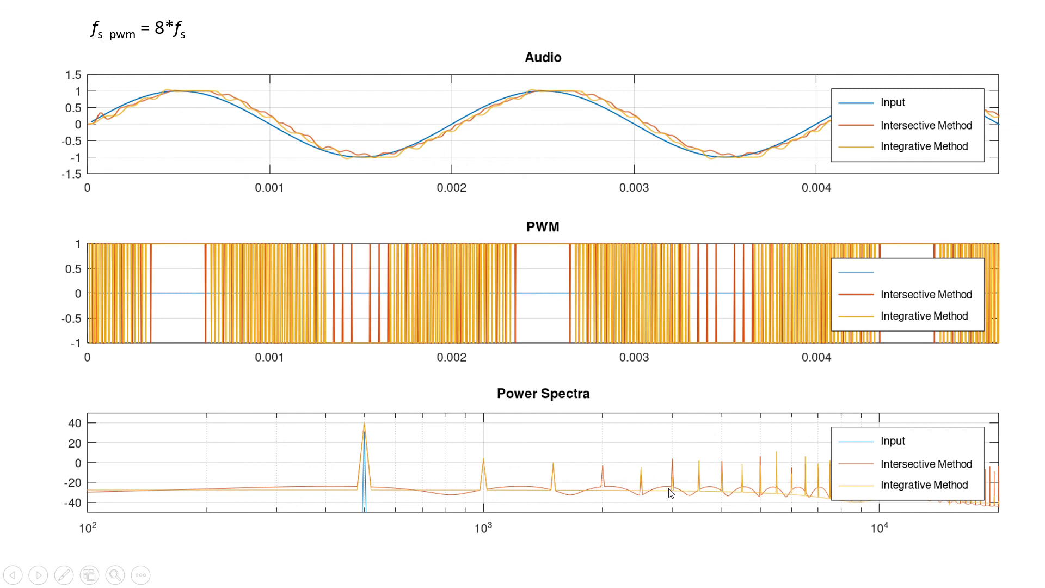